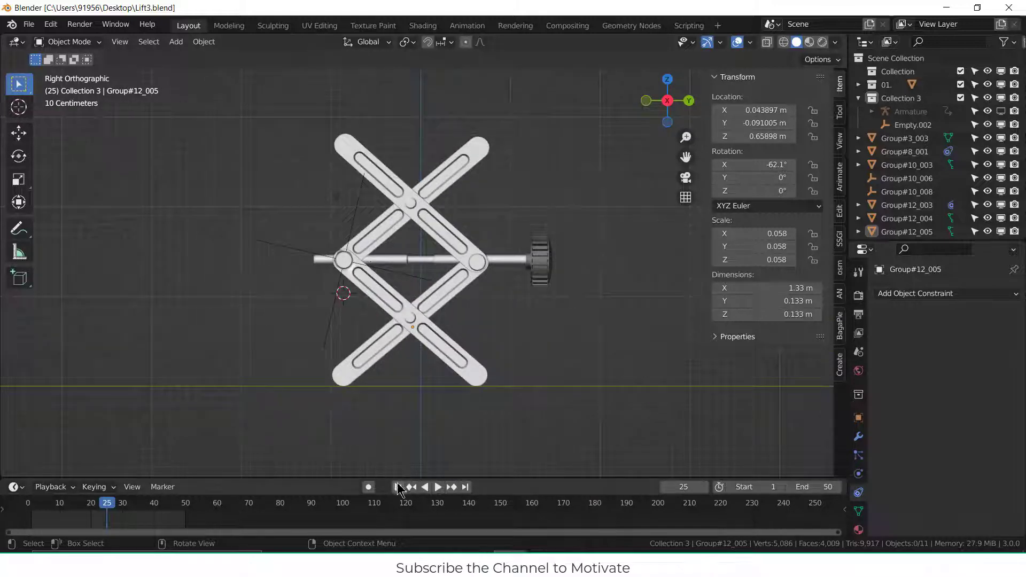
# Step: Return to frame 1 and delete the old Armature and Empty.002
pyautogui.click(397, 487)
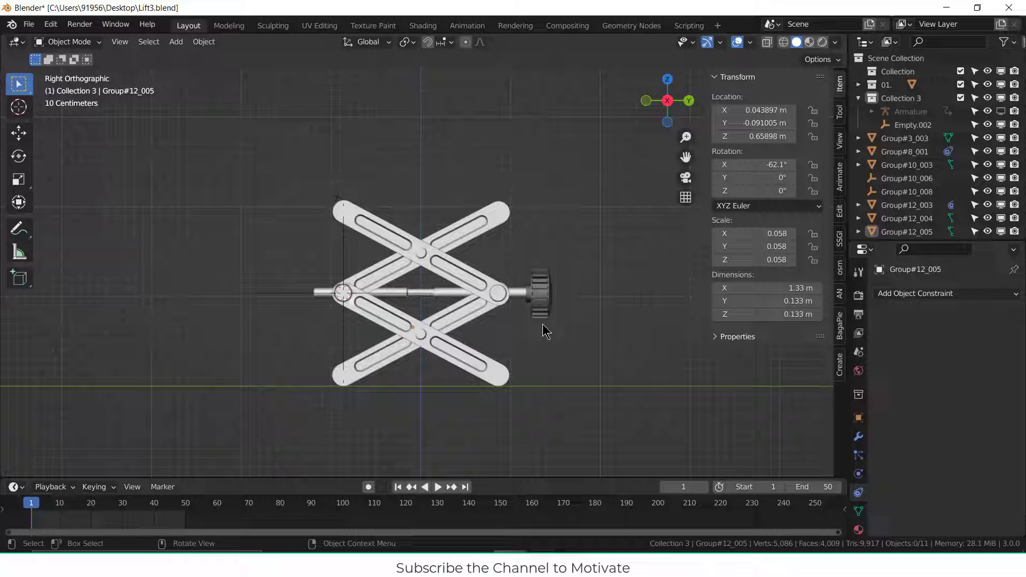
pyautogui.moveTo(545, 330)
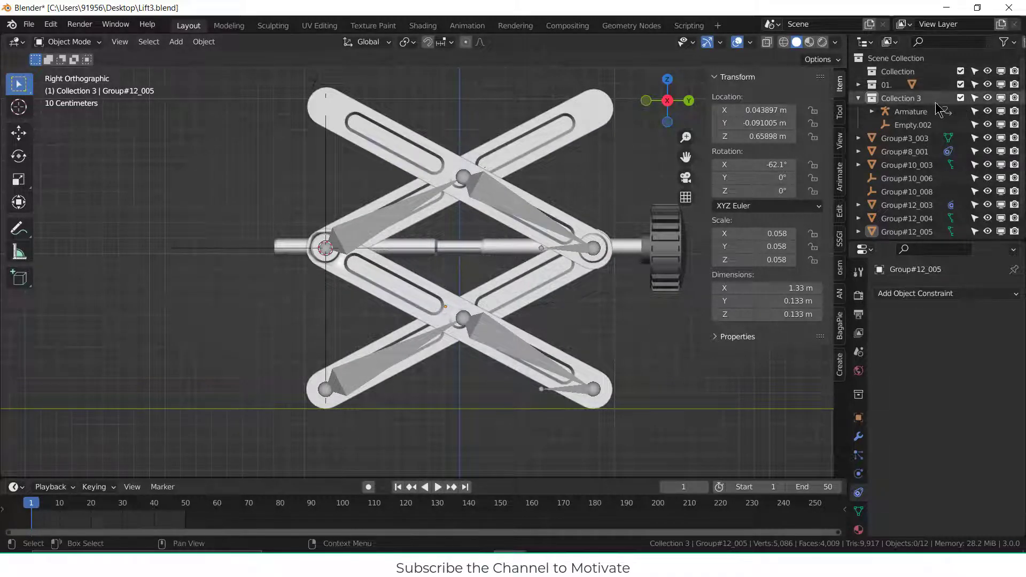
pyautogui.click(910, 111)
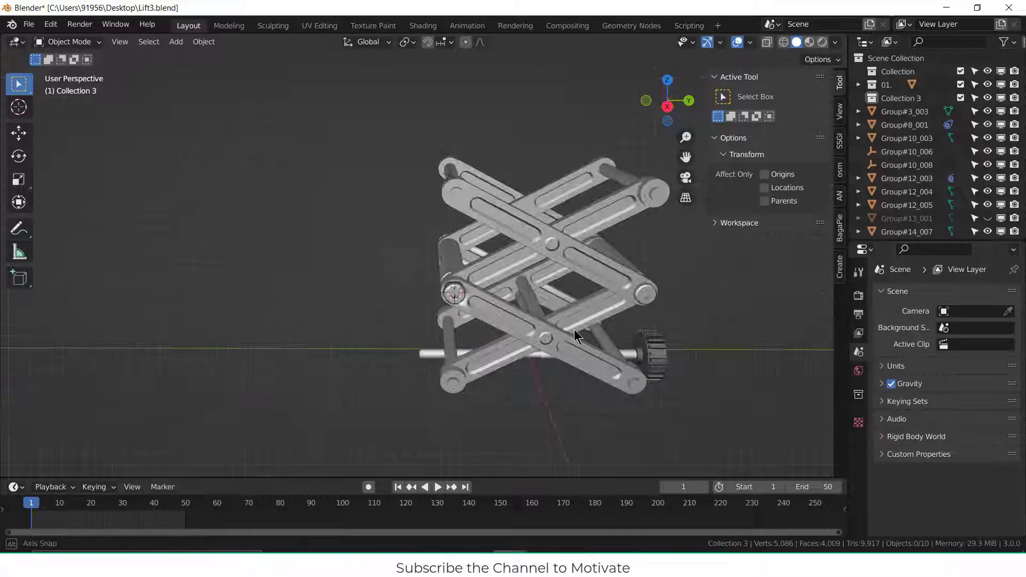
# Step: From Right view, snap the 3D cursor to Group#12_004's left middle pivot ring
pyautogui.moveTo(576, 337); pyautogui.dragTo(592, 301)
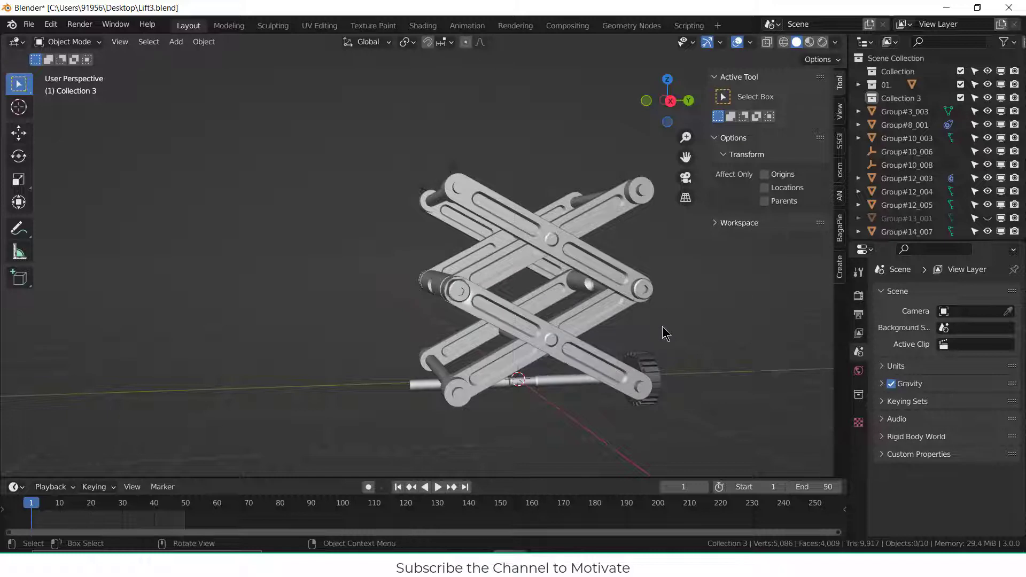
pyautogui.press('KP_3')
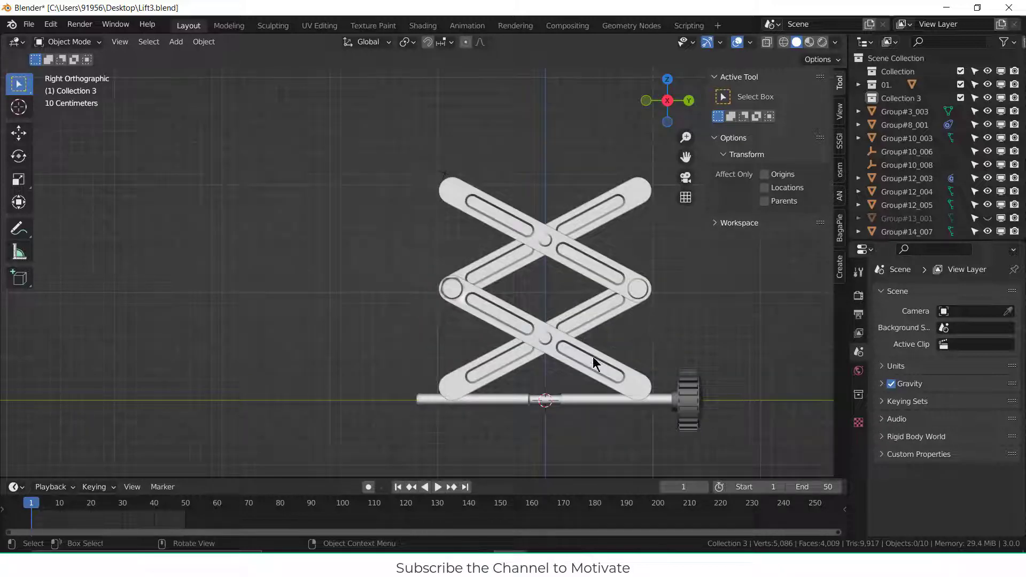
pyautogui.moveTo(602, 365)
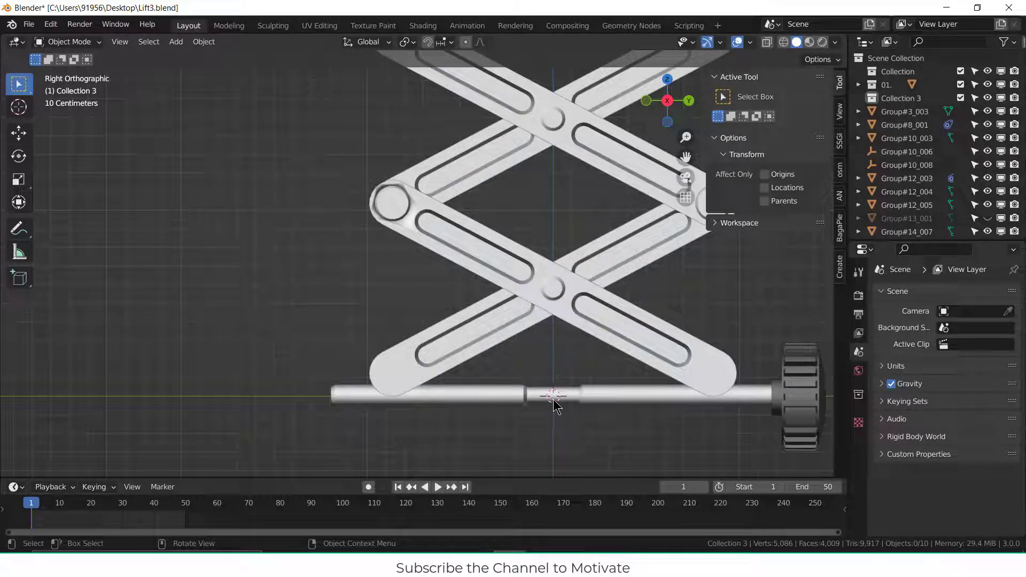
pyautogui.moveTo(417, 227)
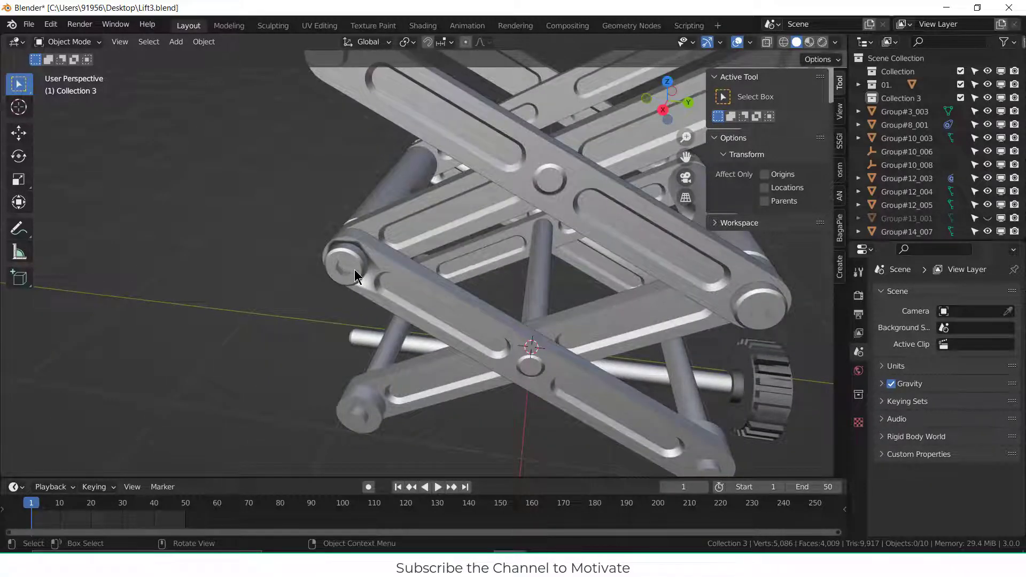
pyautogui.click(357, 265)
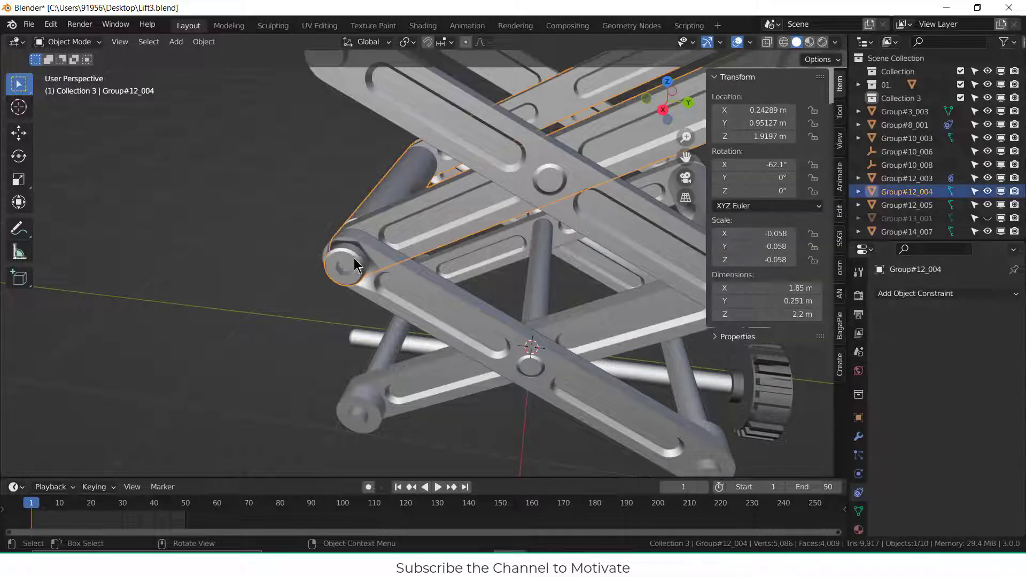
pyautogui.press('Tab')
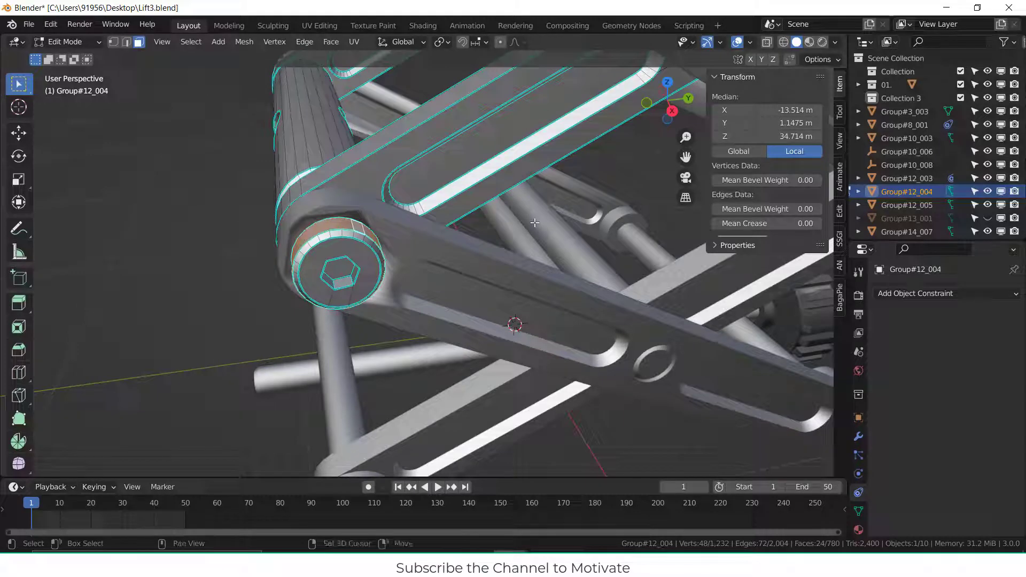
pyautogui.moveTo(533, 222); pyautogui.dragTo(525, 303)
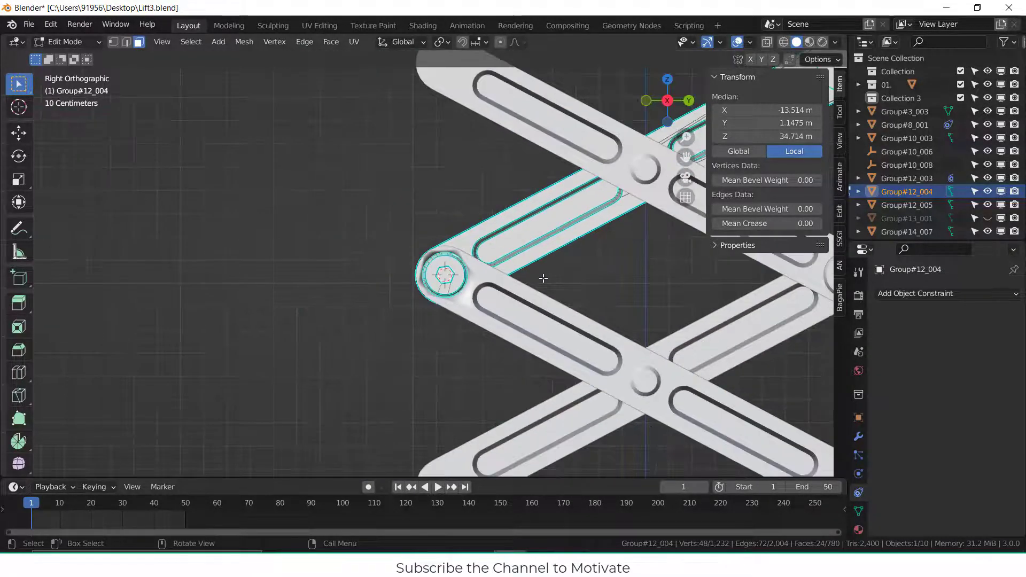
pyautogui.press('Tab')
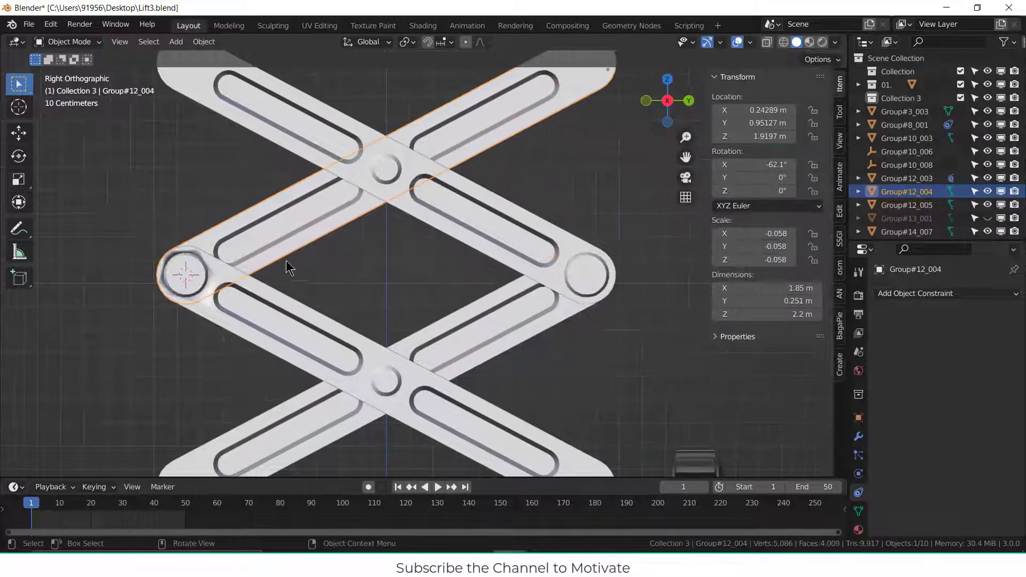
# Step: Add an armature at the left pin and extend its bones to the right pivot pin
pyautogui.click(176, 41)
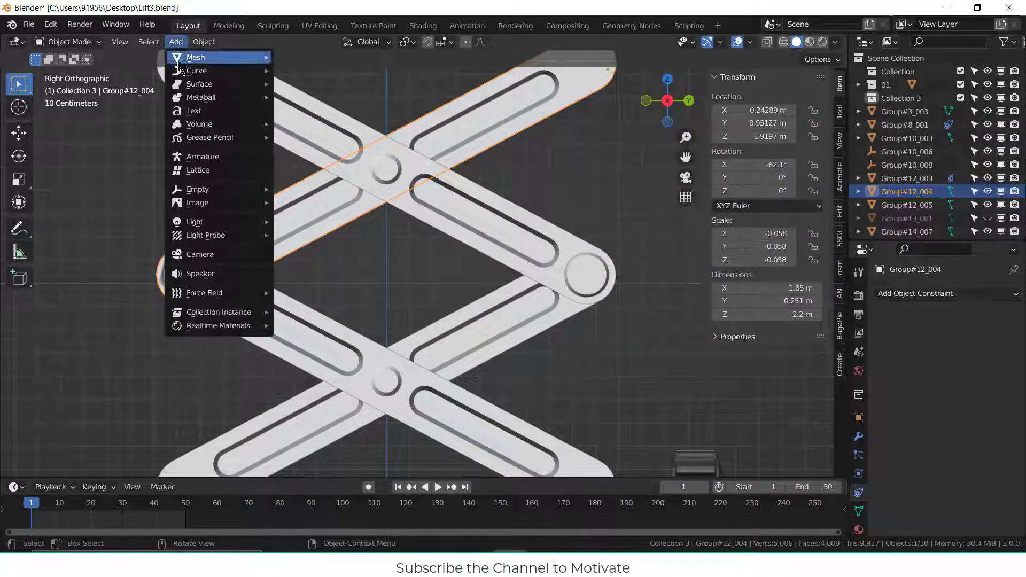
pyautogui.moveTo(209, 156)
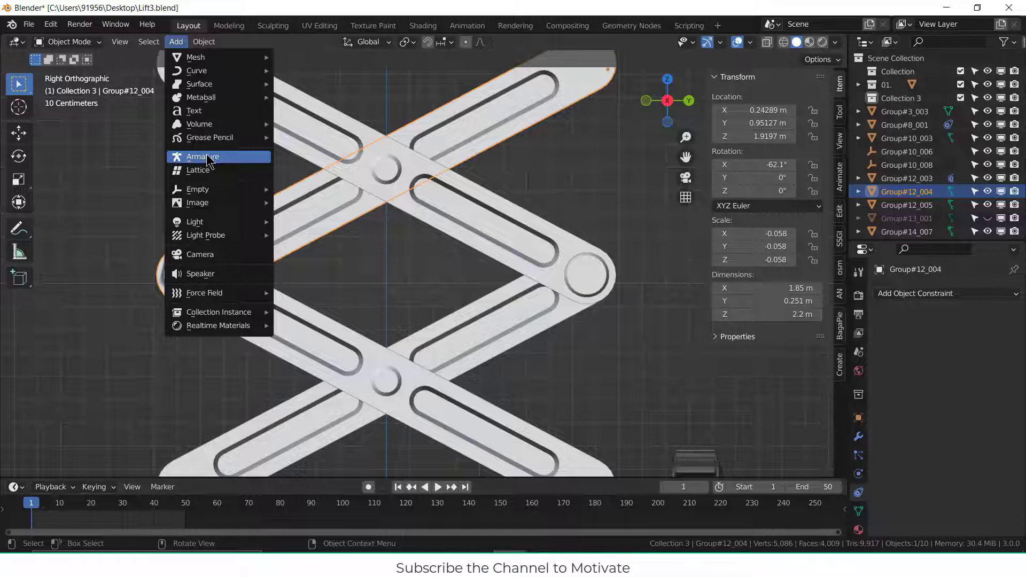
pyautogui.click(201, 156)
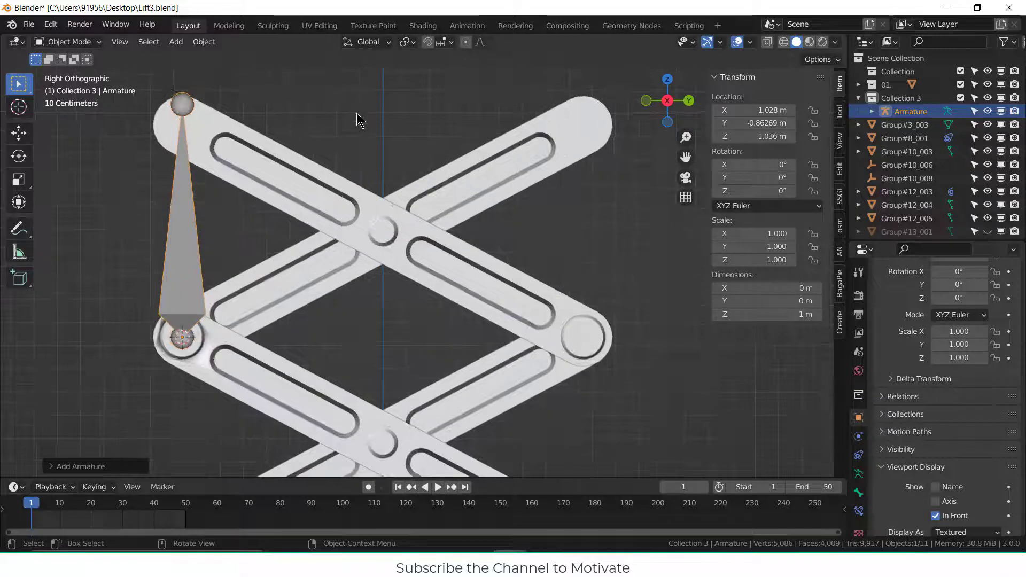
pyautogui.press('r')
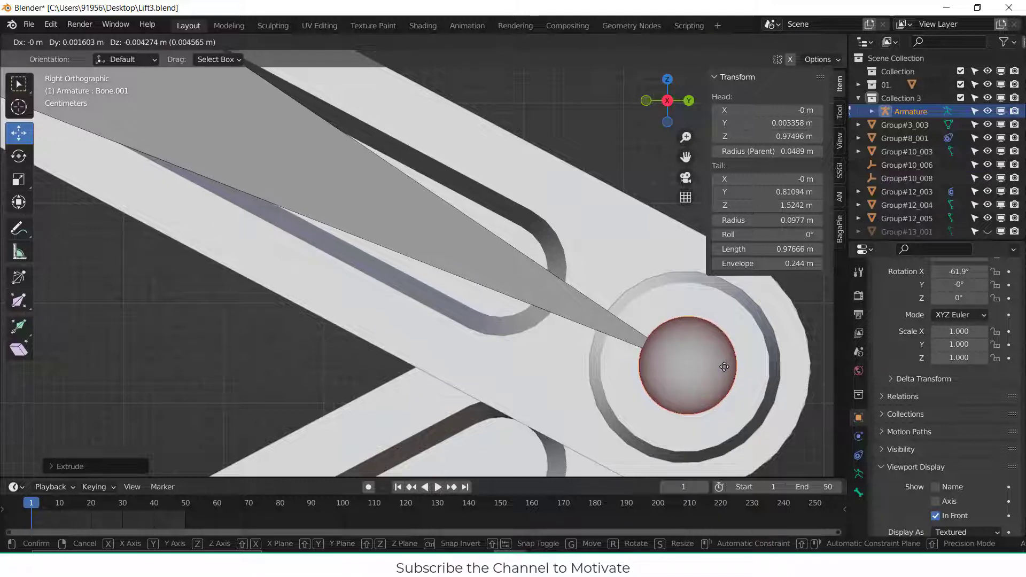
pyautogui.click(724, 366)
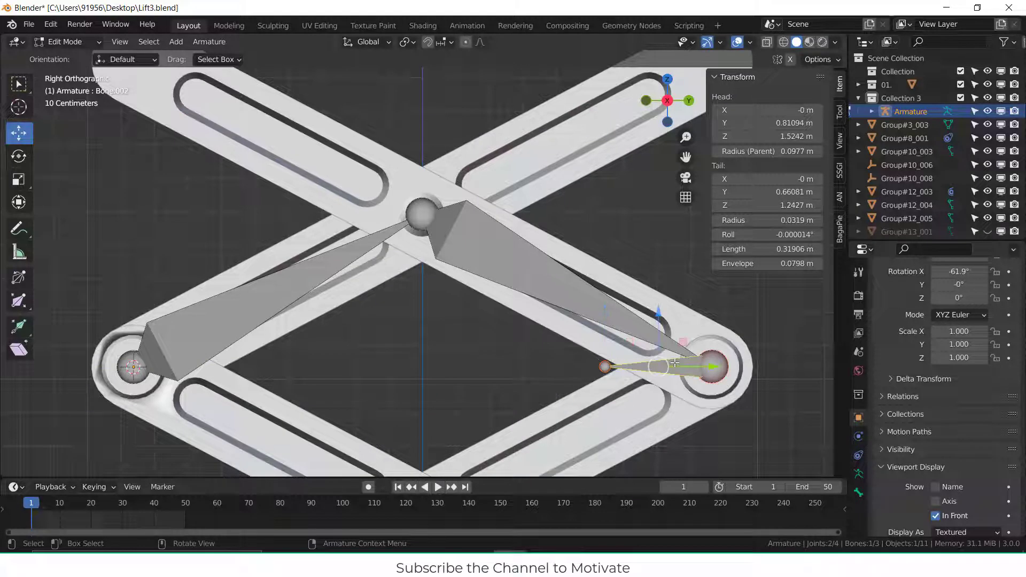
# Step: Clear the parent of the short third bone, Bone.002
pyautogui.rightClick(667, 366)
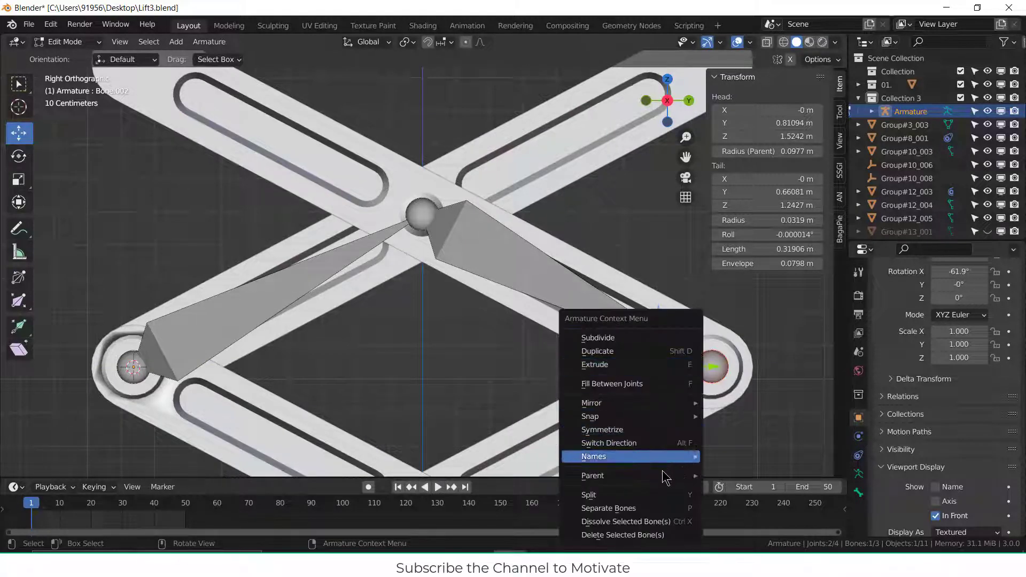
pyautogui.click(593, 475)
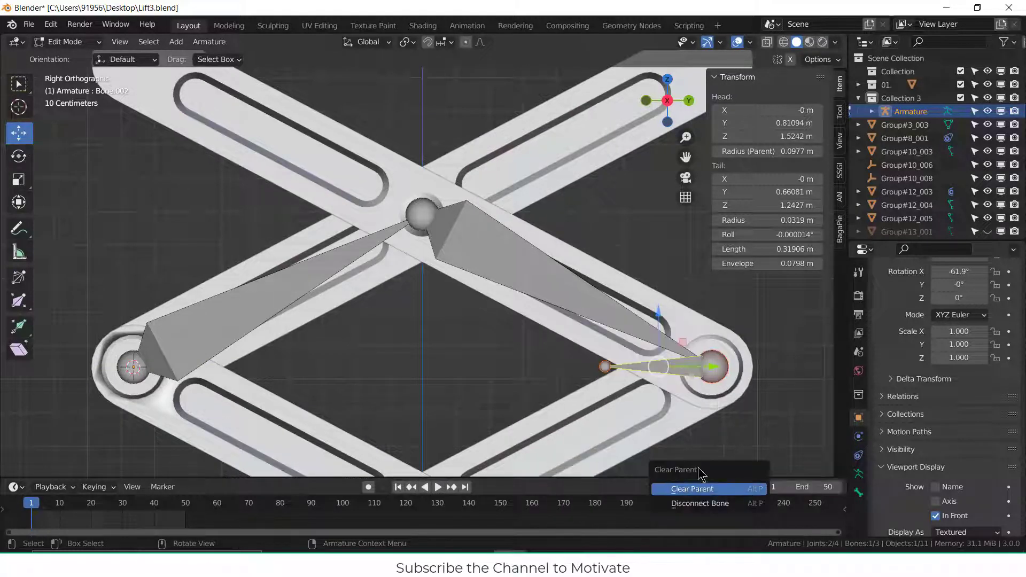
pyautogui.click(690, 489)
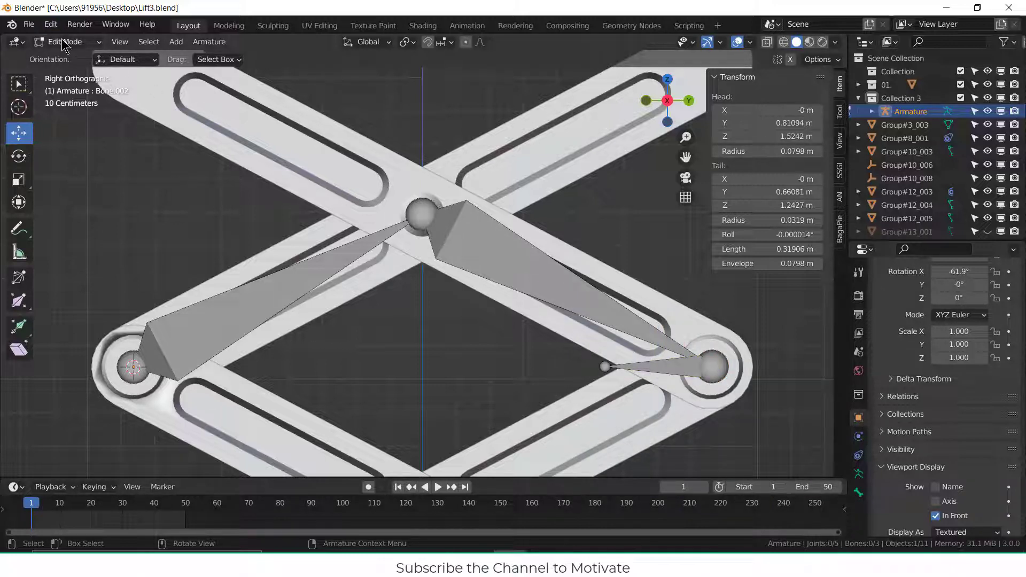
# Step: Check the unparented bone in Pose Mode, then return to Edit Mode
pyautogui.click(62, 41)
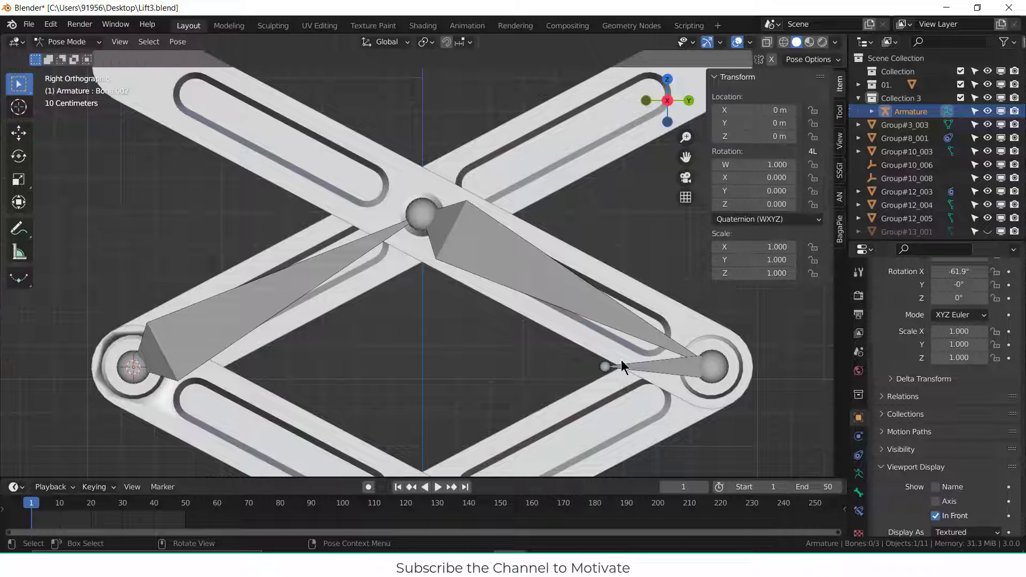
pyautogui.click(612, 321)
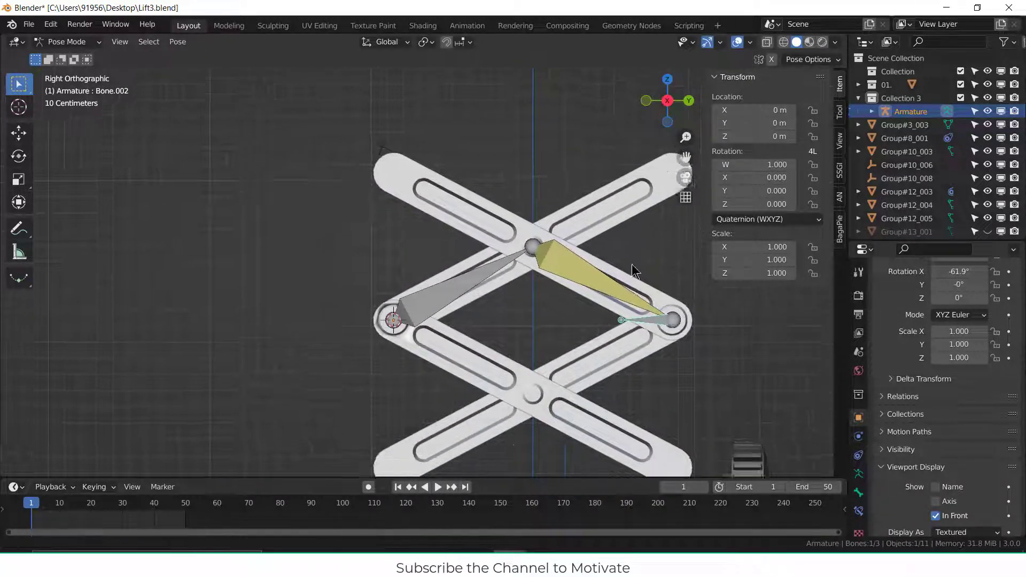
pyautogui.click(66, 41)
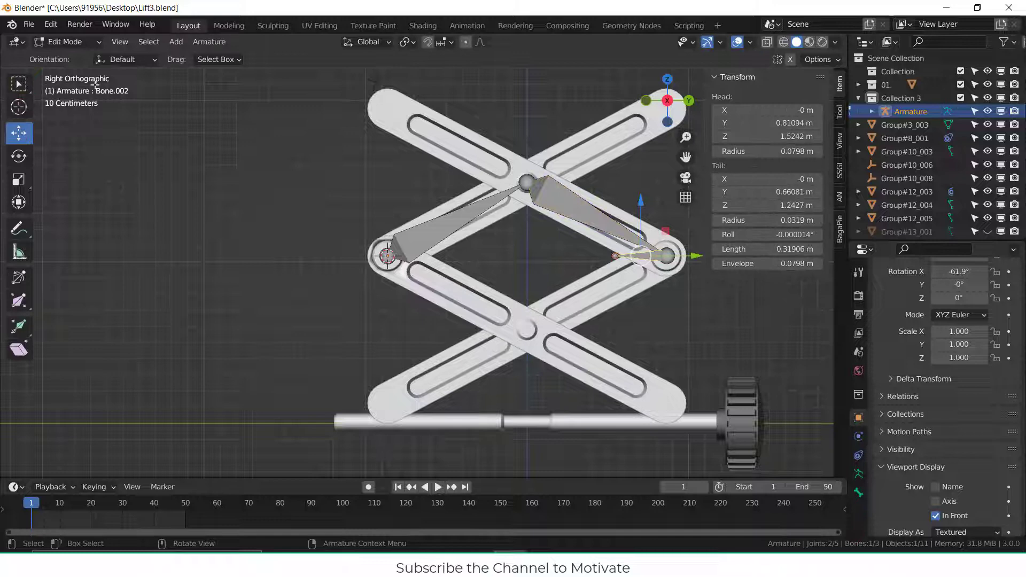
# Step: Duplicate the three-bone chain onto the lower scissor arms, making six bones
pyautogui.press('Tab')
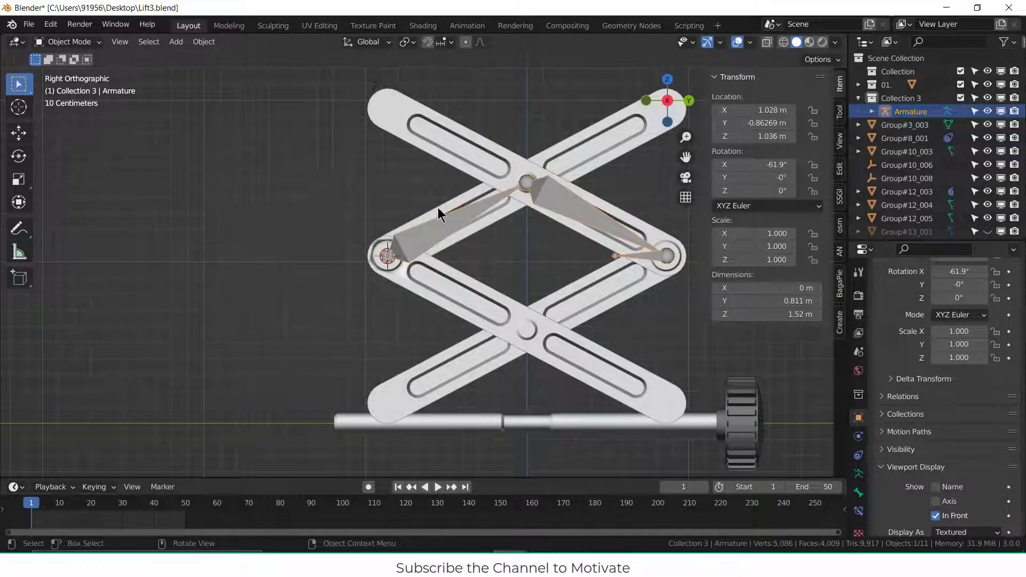
pyautogui.moveTo(461, 233)
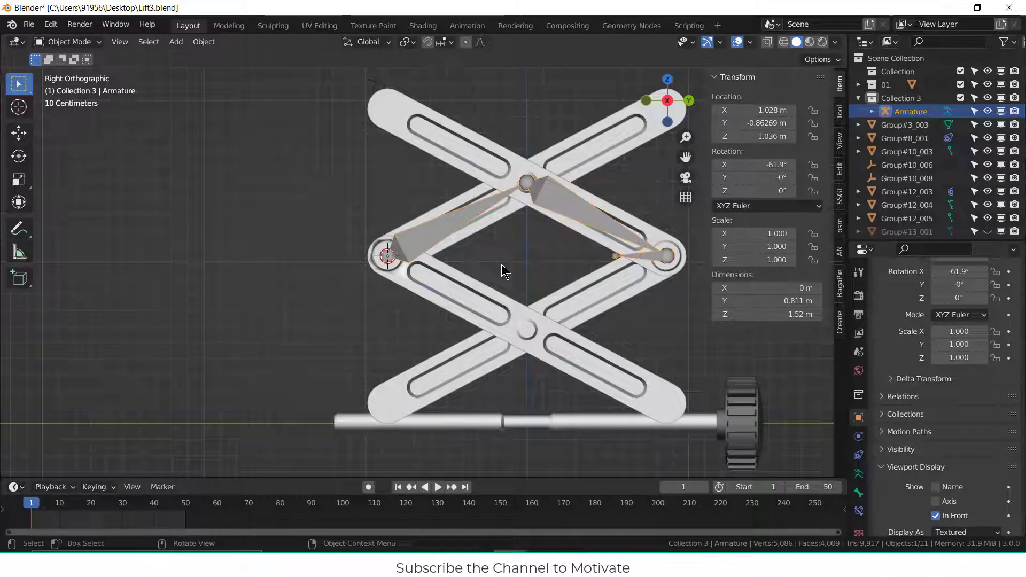
pyautogui.click(69, 41)
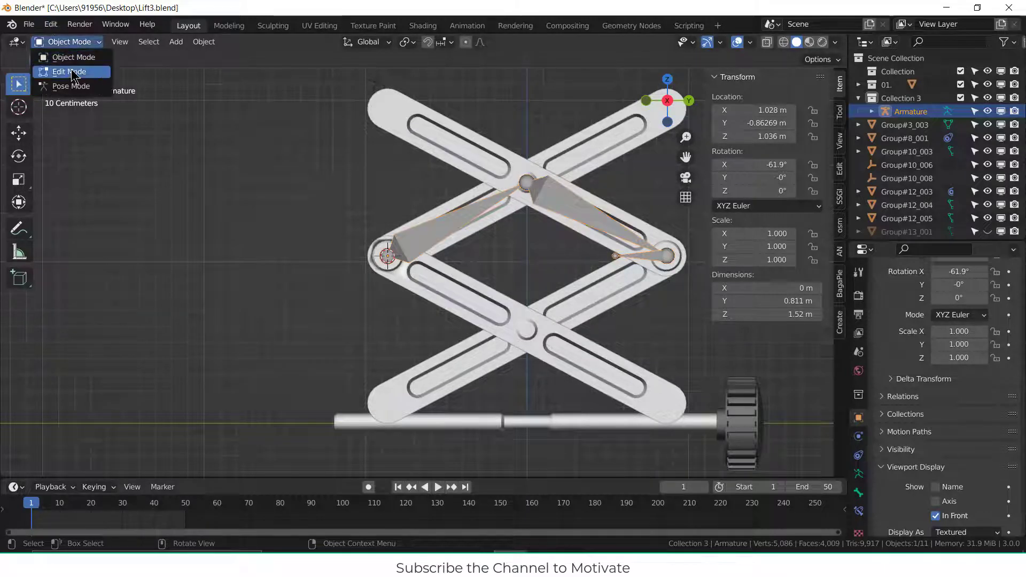
pyautogui.click(68, 71)
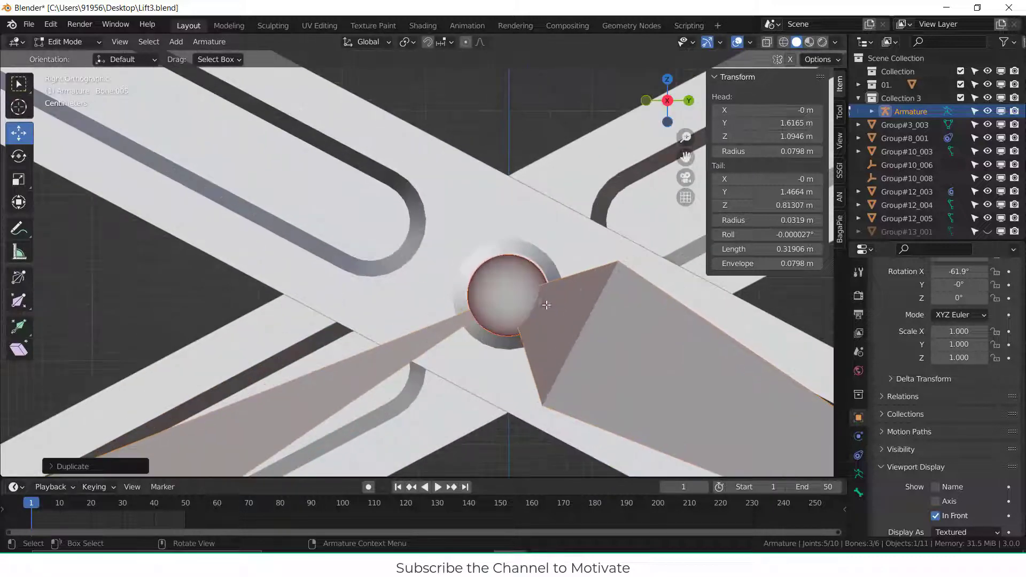
pyautogui.scroll(-3)
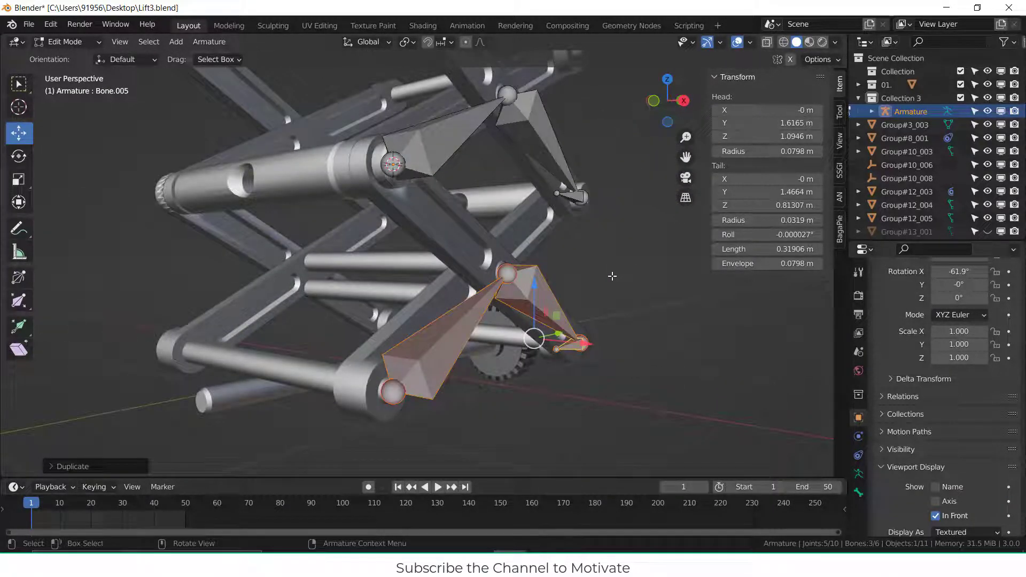
pyautogui.press('KP_3')
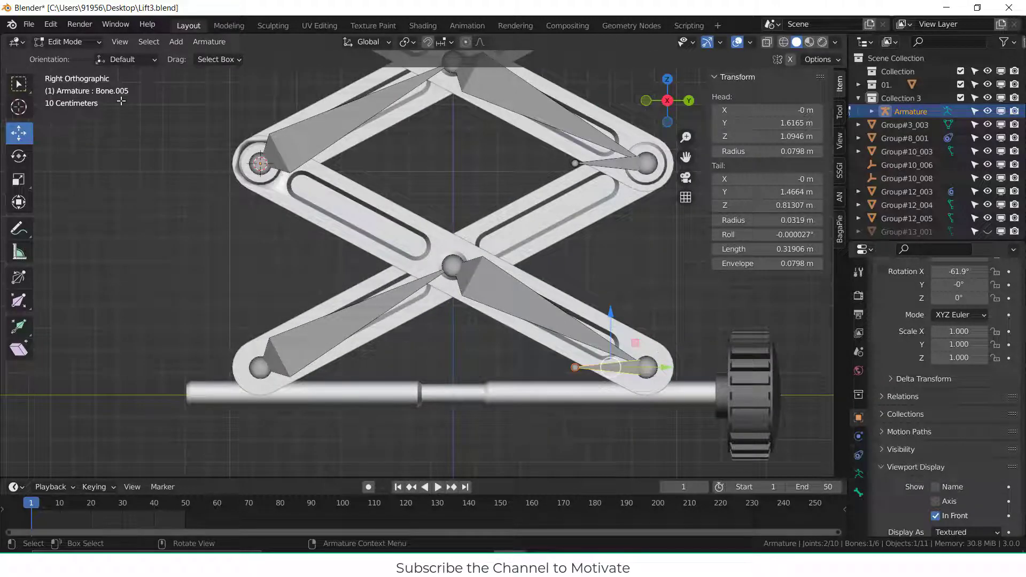
# Step: Switch the armature into Pose Mode, then back to Object Mode
pyautogui.click(65, 41)
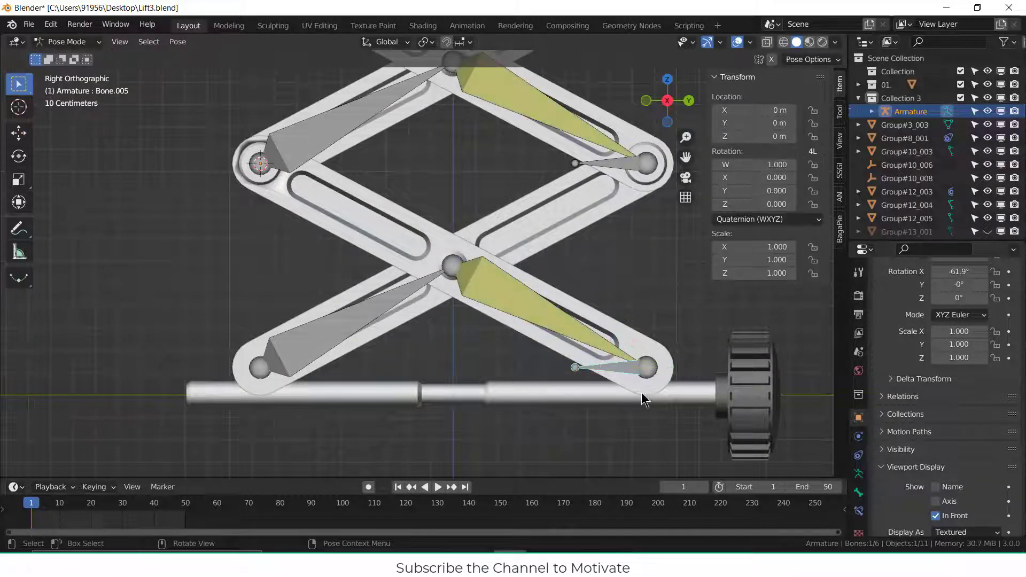
pyautogui.press('g')
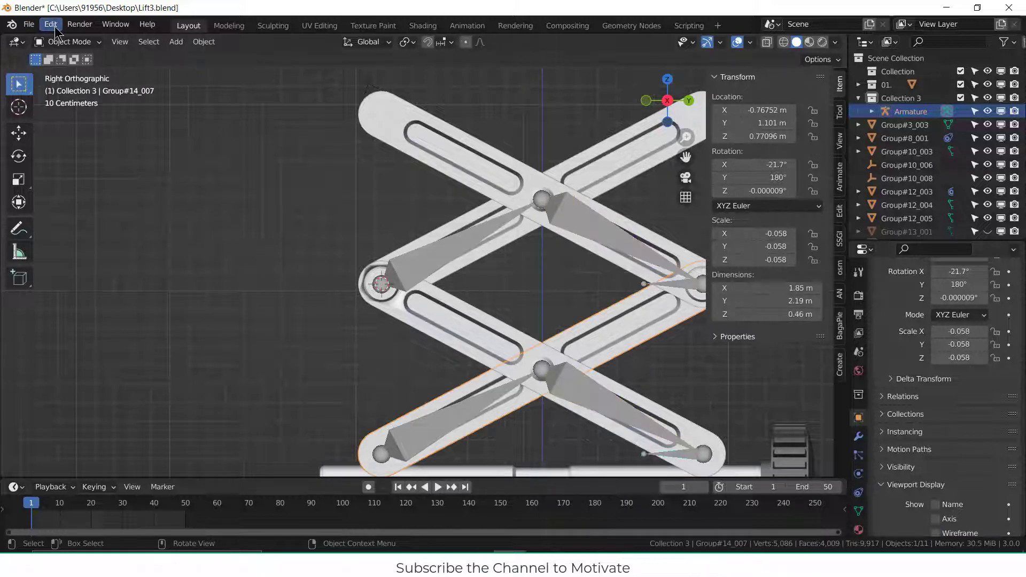
# Step: Parent the lower long scissor arm to its armature bone using Bone parenting
pyautogui.click(50, 24)
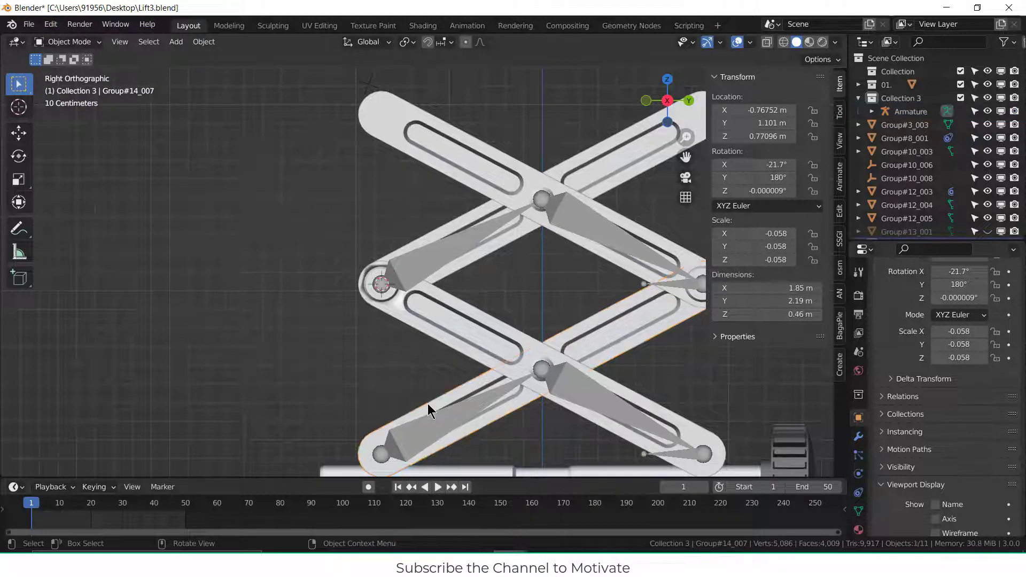
pyautogui.click(69, 41)
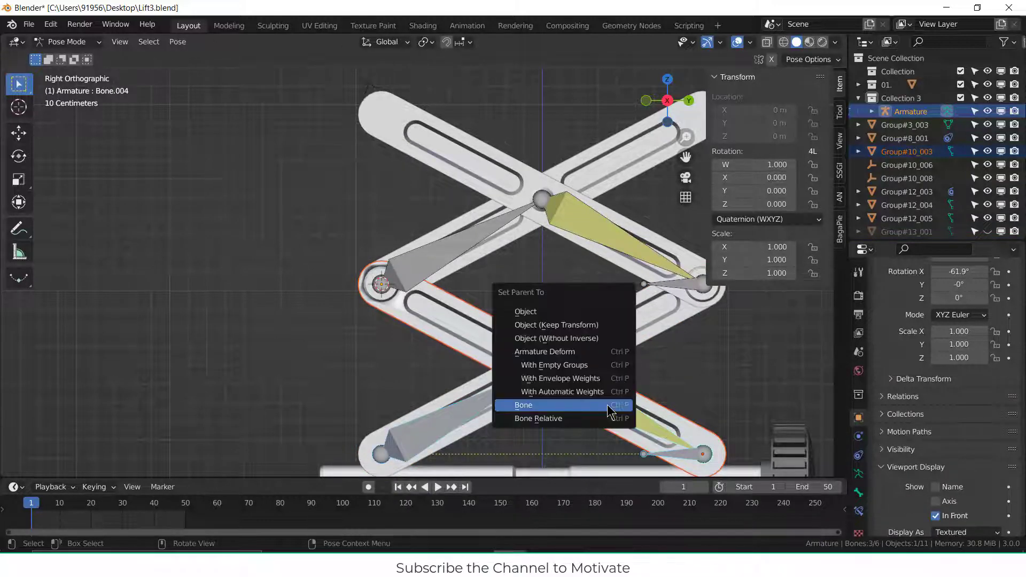
pyautogui.click(523, 404)
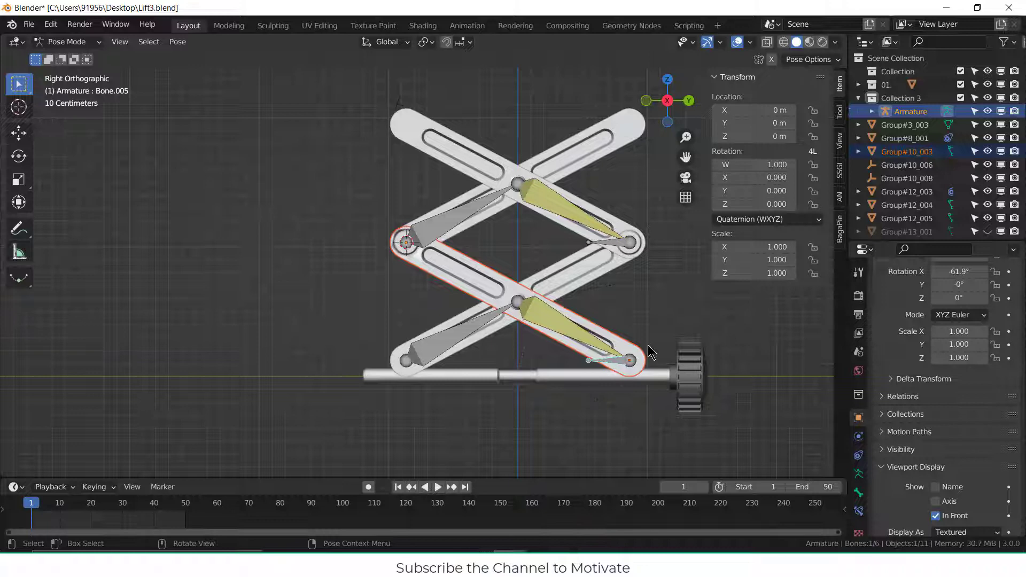
pyautogui.moveTo(650, 352); pyautogui.dragTo(572, 335)
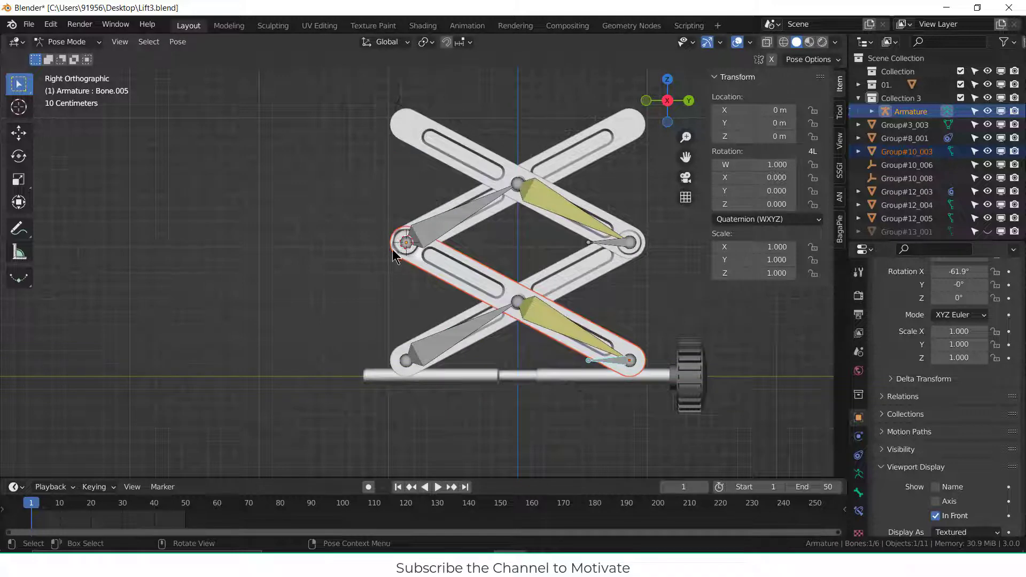
pyautogui.moveTo(437, 235)
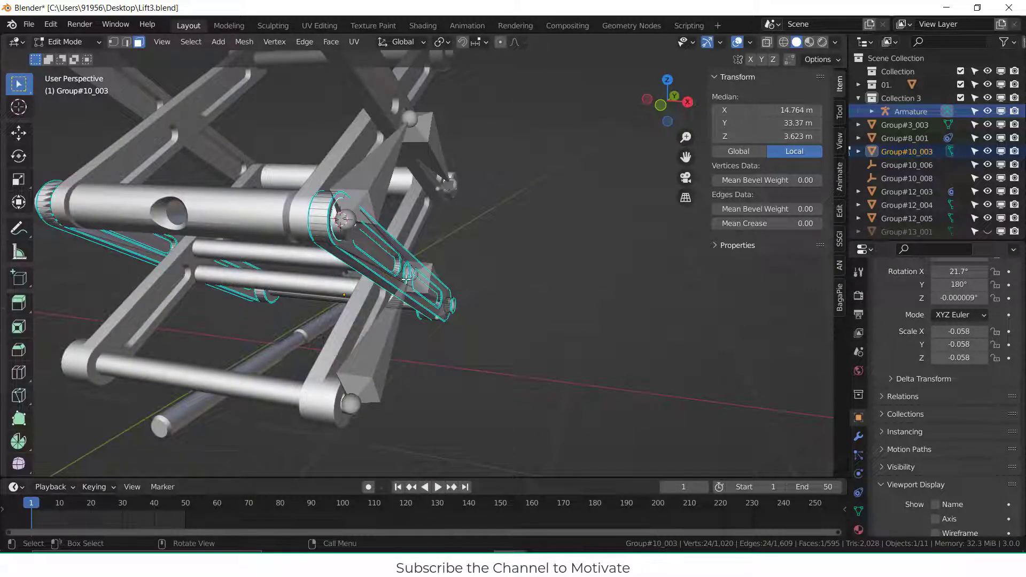
pyautogui.press('Tab')
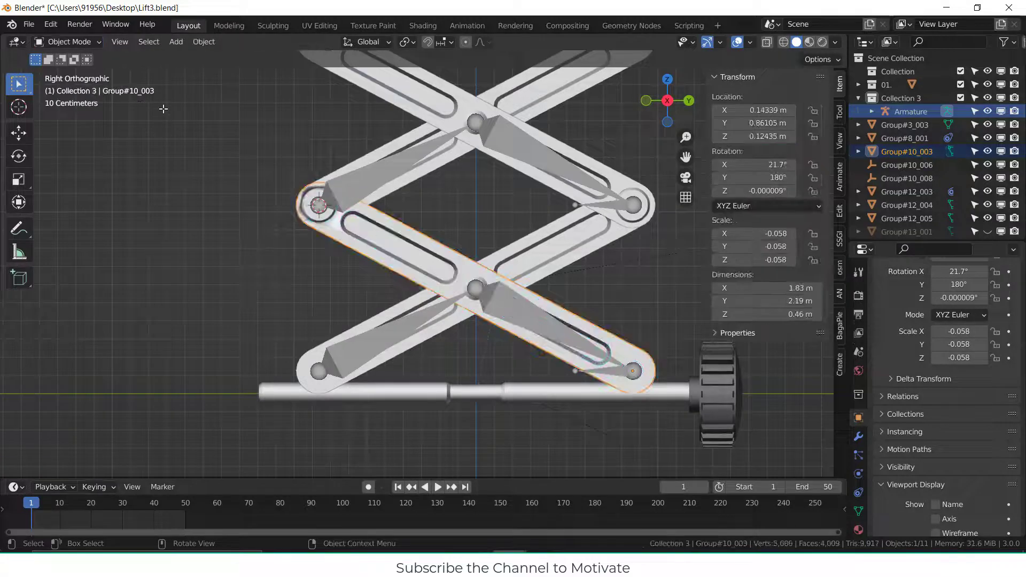
# Step: Add a plain-axes empty renamed 'loc', then select the armature for posing
pyautogui.click(175, 41)
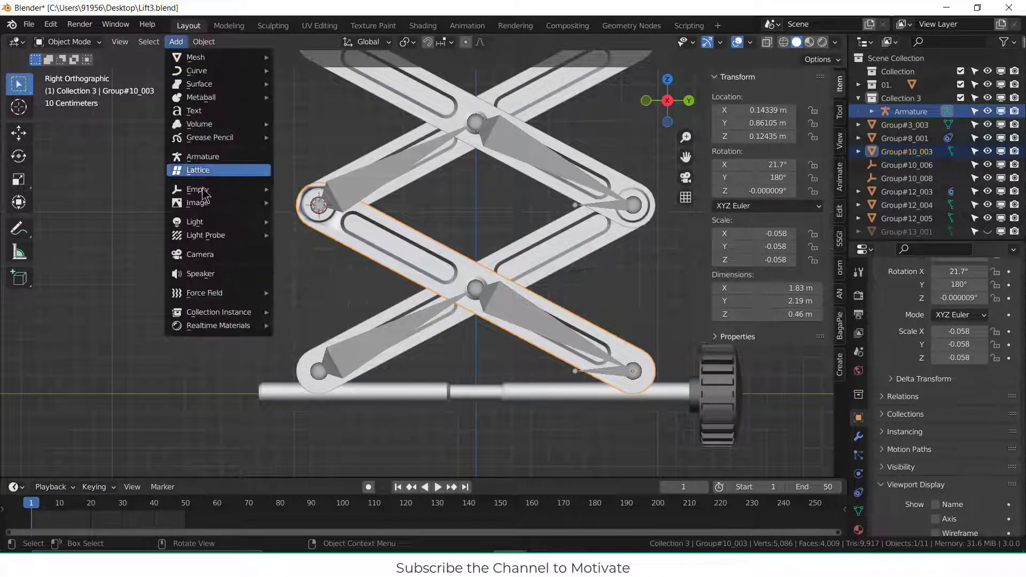
pyautogui.moveTo(198, 189)
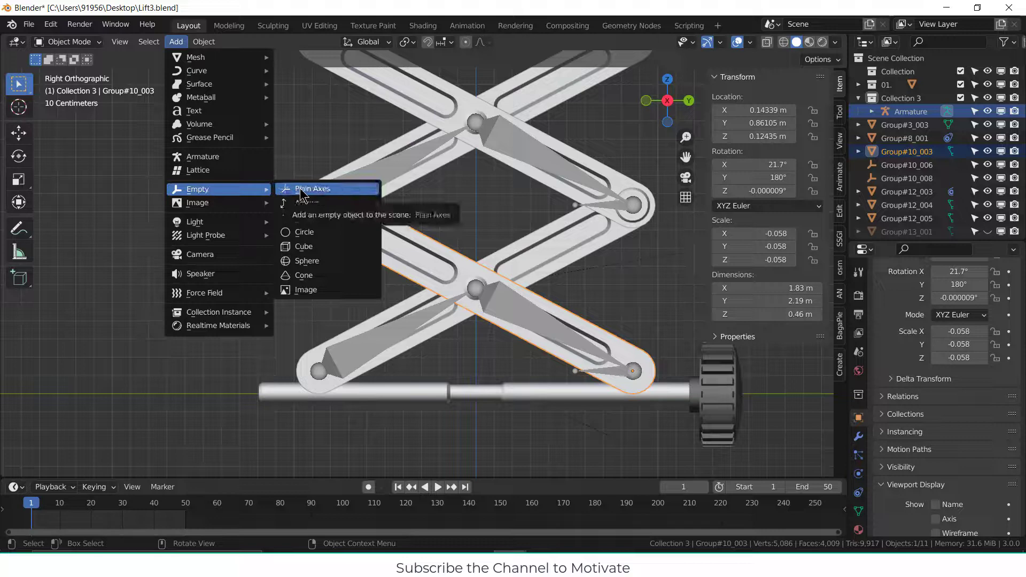
pyautogui.click(311, 189)
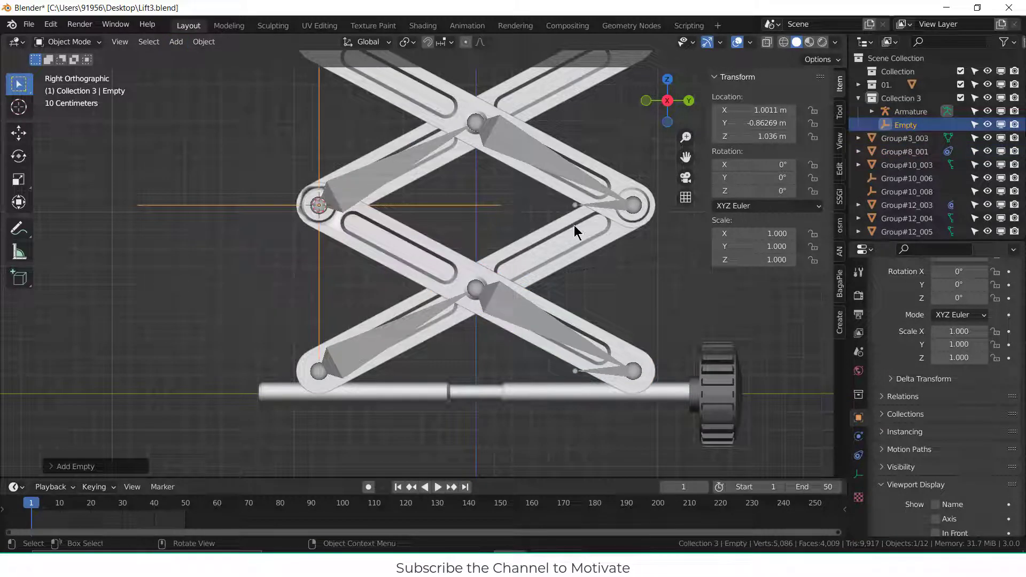
pyautogui.doubleClick(906, 125)
pyautogui.write('loc')
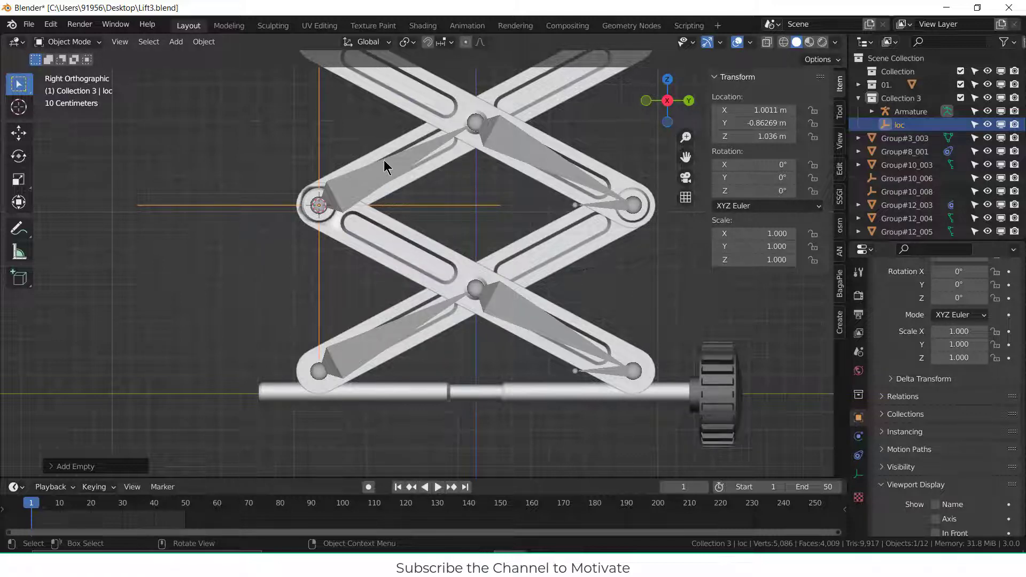
pyautogui.click(69, 41)
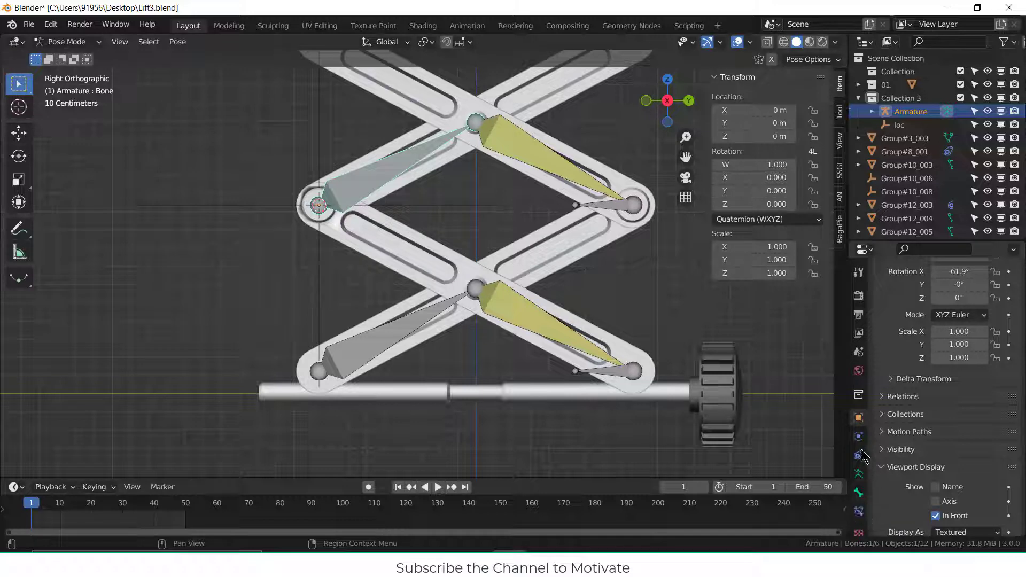
# Step: Give the bone a Copy Location constraint targeting 'loc' with the X axis unticked
pyautogui.click(912, 293)
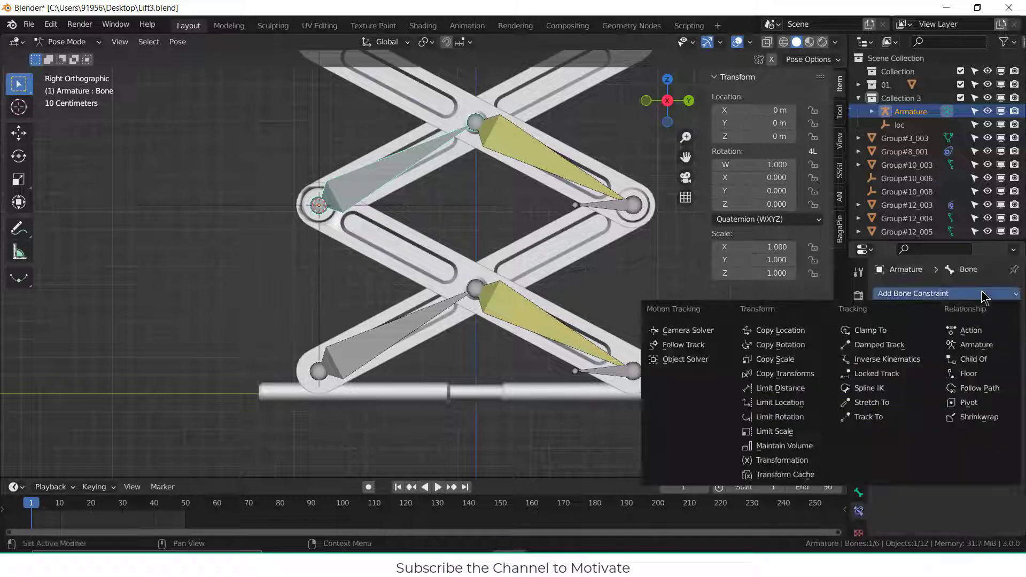
pyautogui.click(779, 329)
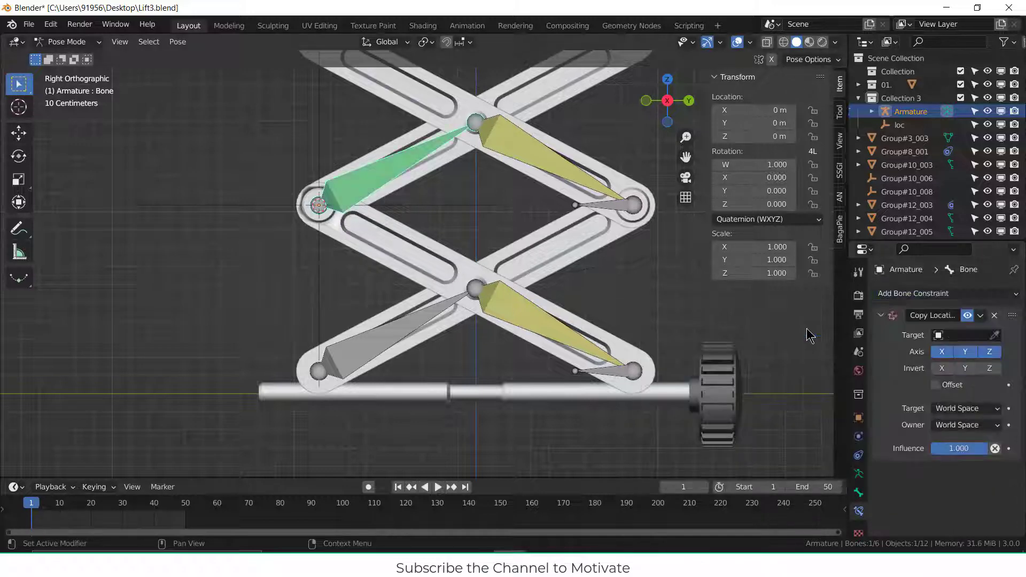
pyautogui.click(961, 334)
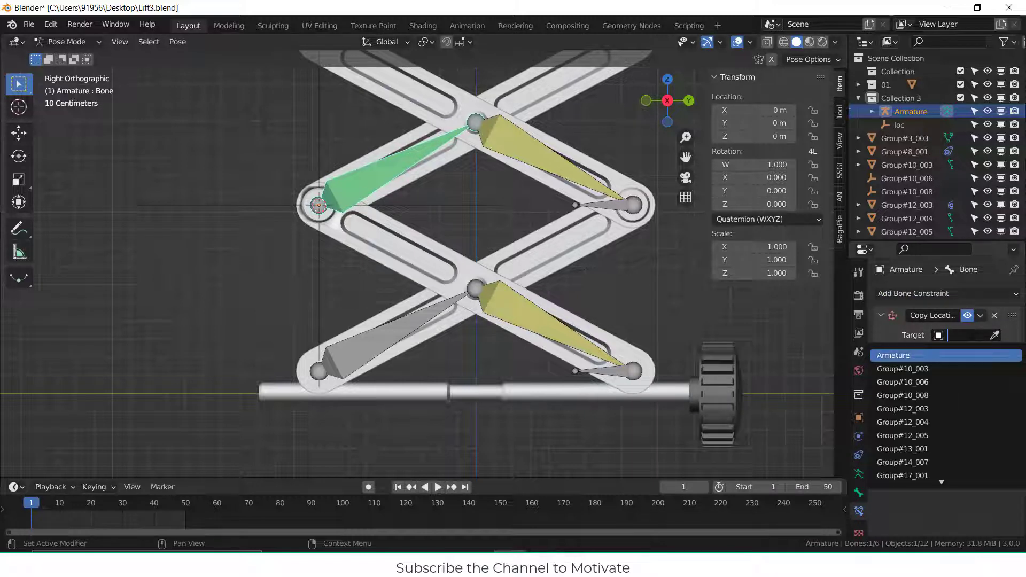
pyautogui.click(893, 355)
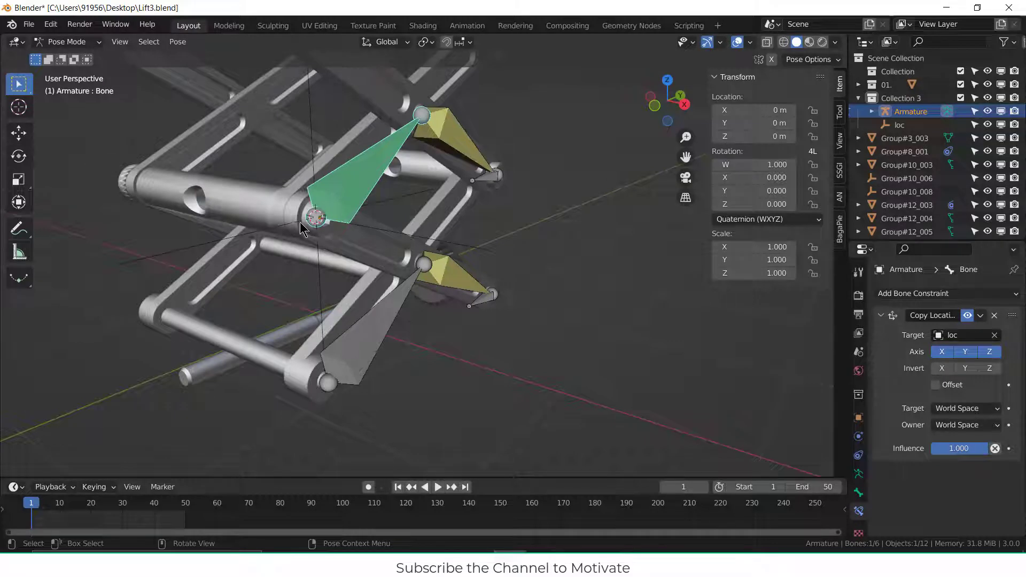
pyautogui.moveTo(297, 222)
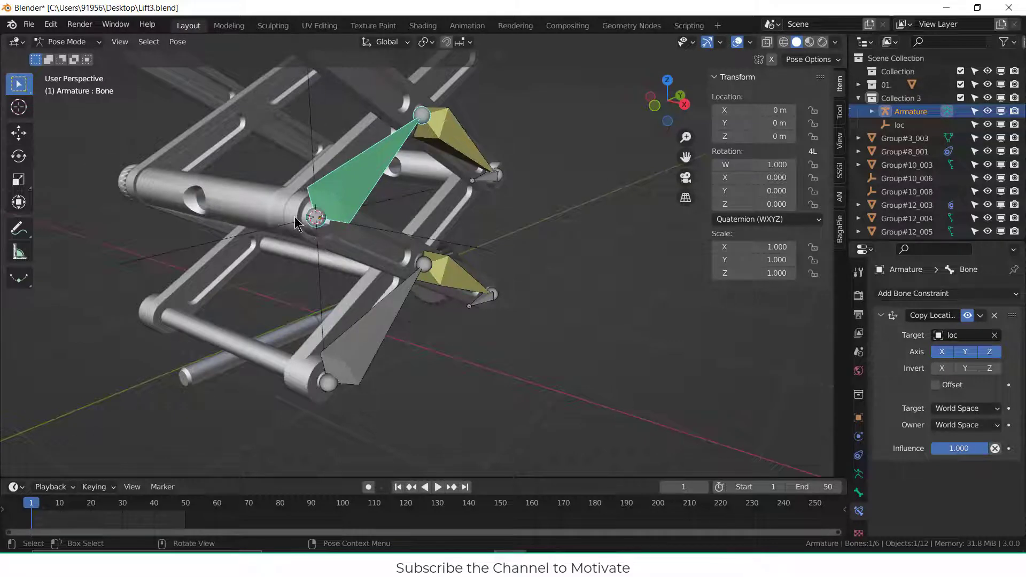
pyautogui.click(942, 352)
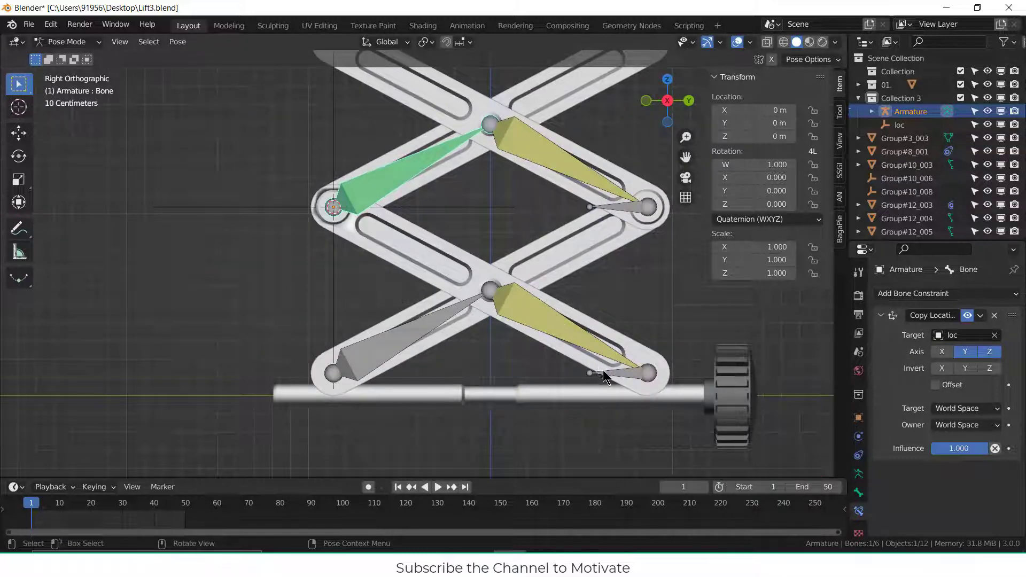
pyautogui.press('g')
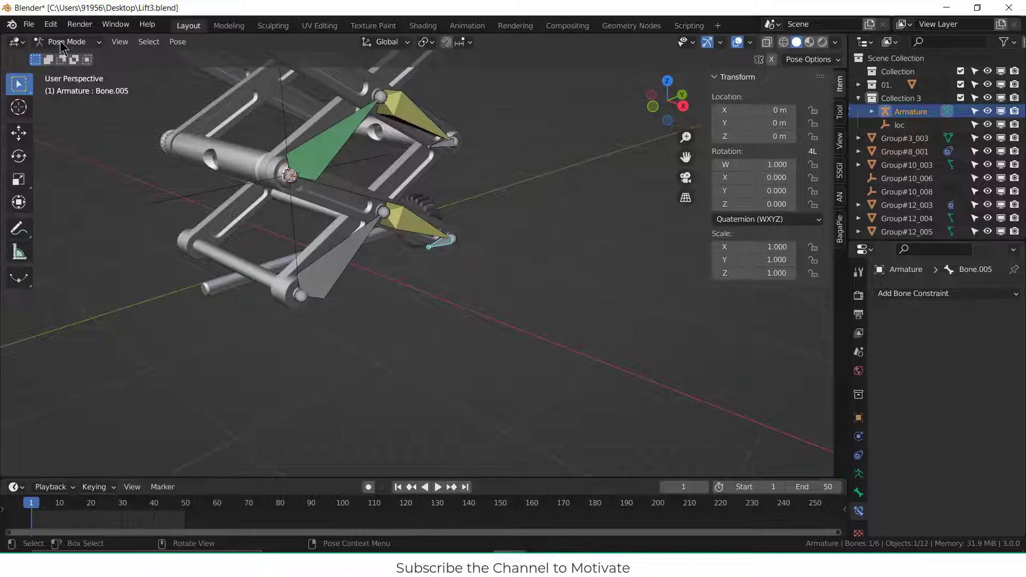
# Step: Parent the 'loc' empty to the rod Group#10_003
pyautogui.click(68, 41)
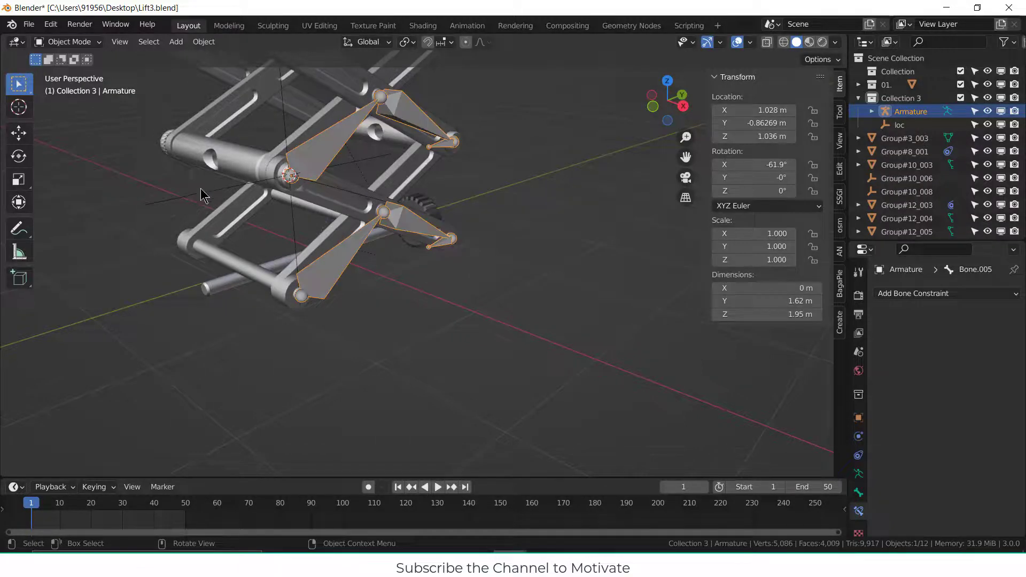
pyautogui.click(899, 125)
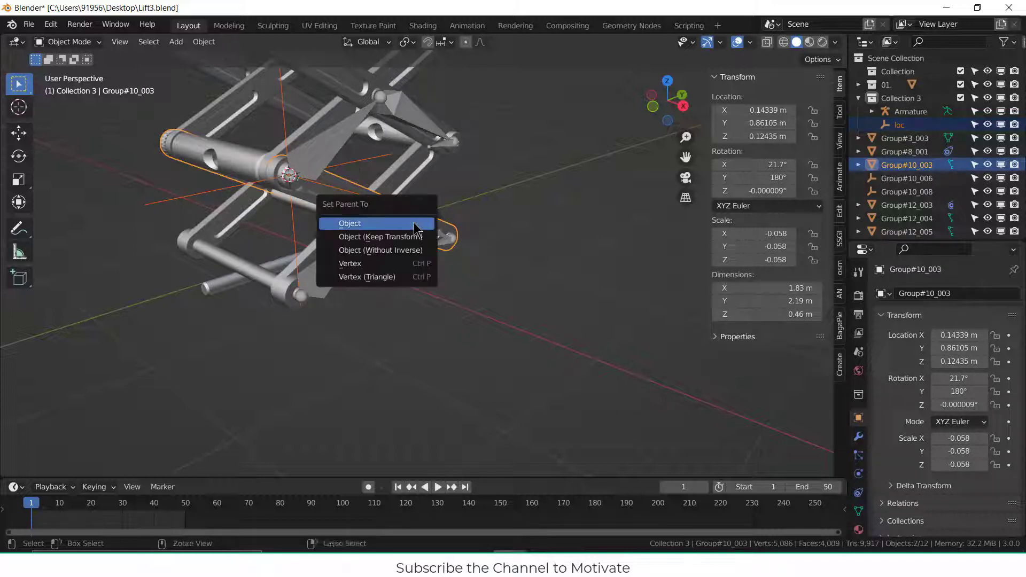
pyautogui.click(350, 223)
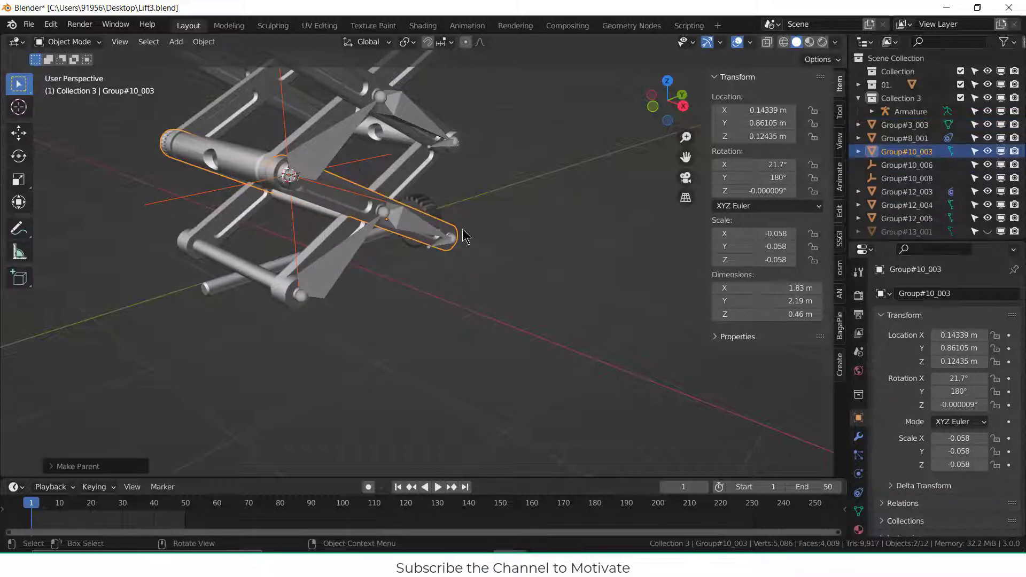
# Step: Put the armature back in Pose Mode and nudge the lower bone along Y
pyautogui.click(68, 41)
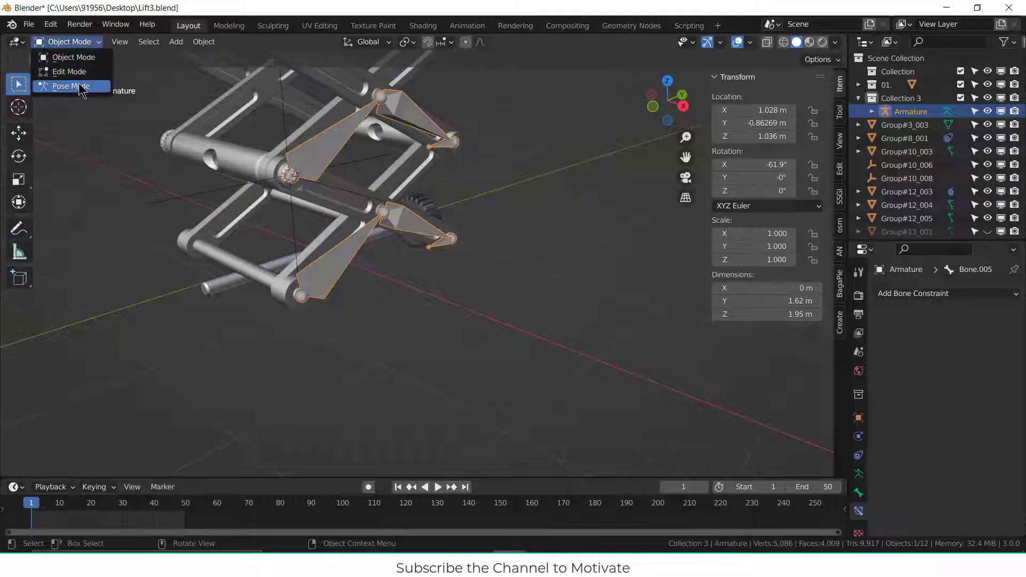
pyautogui.click(69, 85)
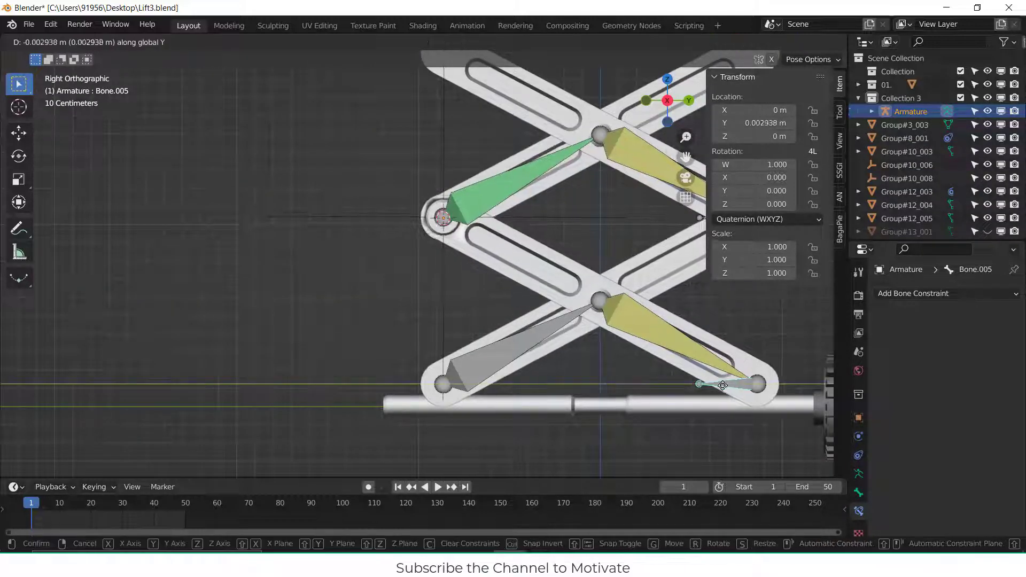
pyautogui.moveTo(722, 385); pyautogui.dragTo(739, 399)
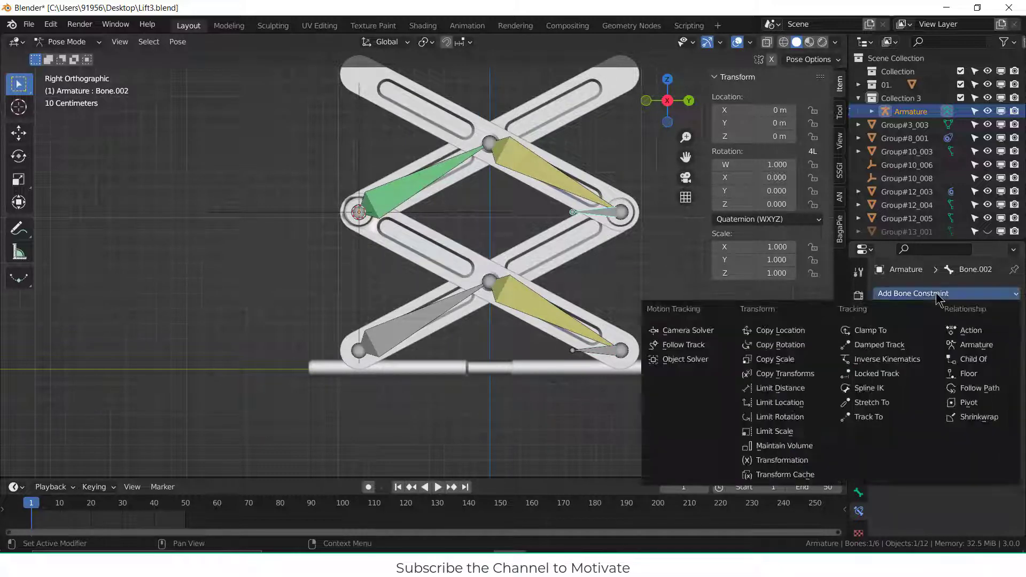
# Step: Give Bone.002 a Copy Location constraint to loc on Z, keying frame 1 and frame 50 (+0.5 m Y)
pyautogui.click(779, 329)
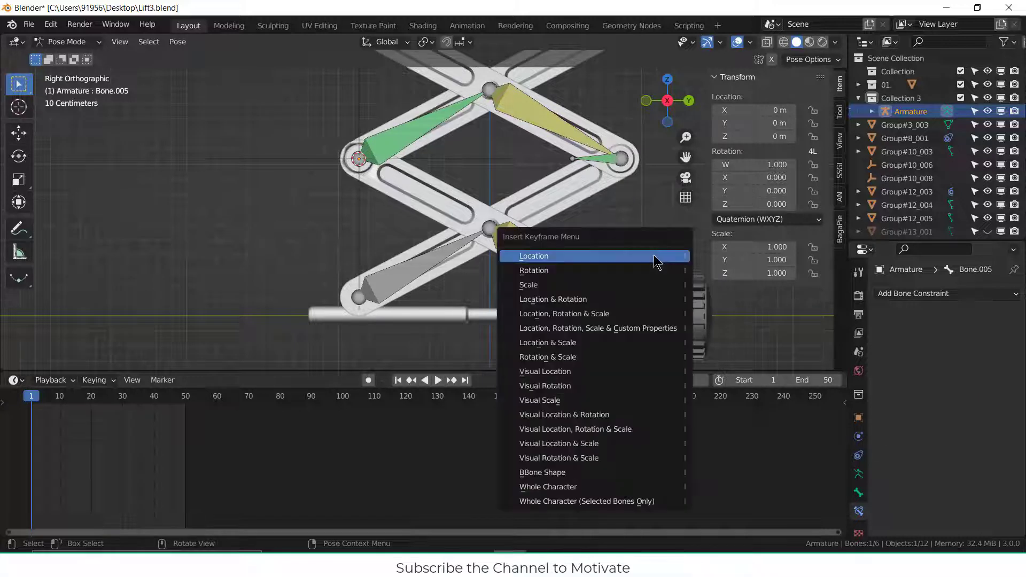
pyautogui.click(533, 256)
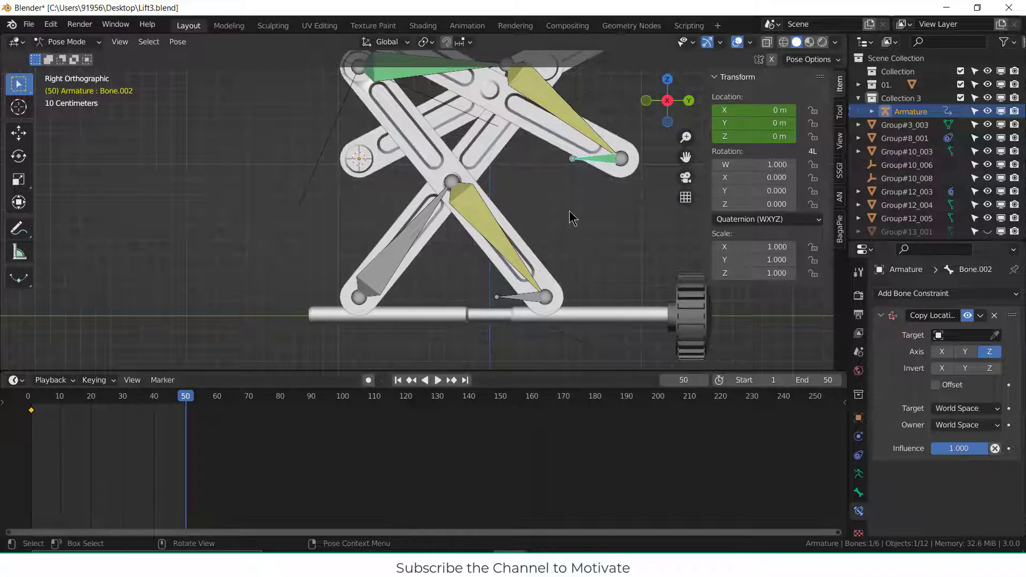
pyautogui.press('g')
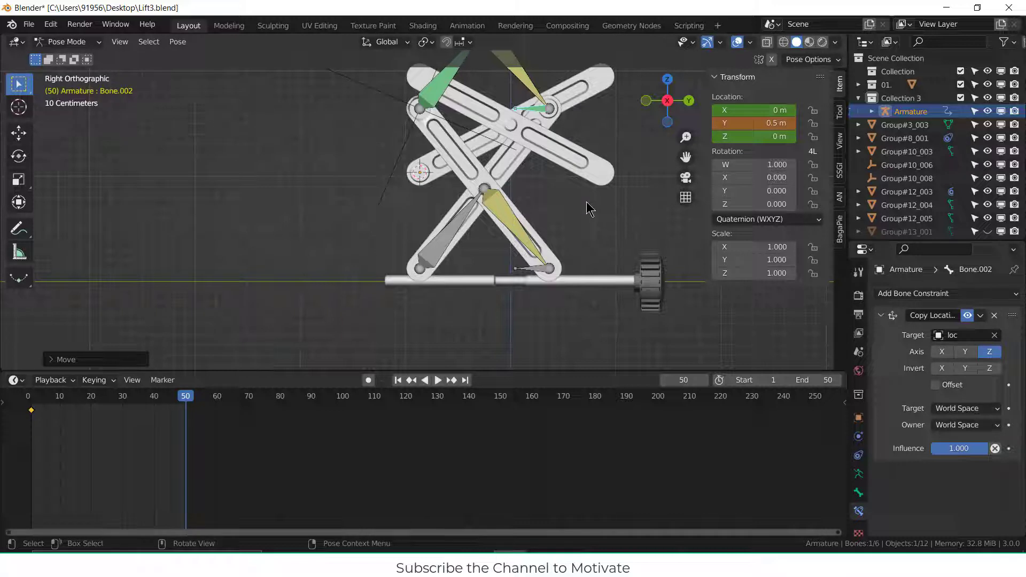
pyautogui.press('i')
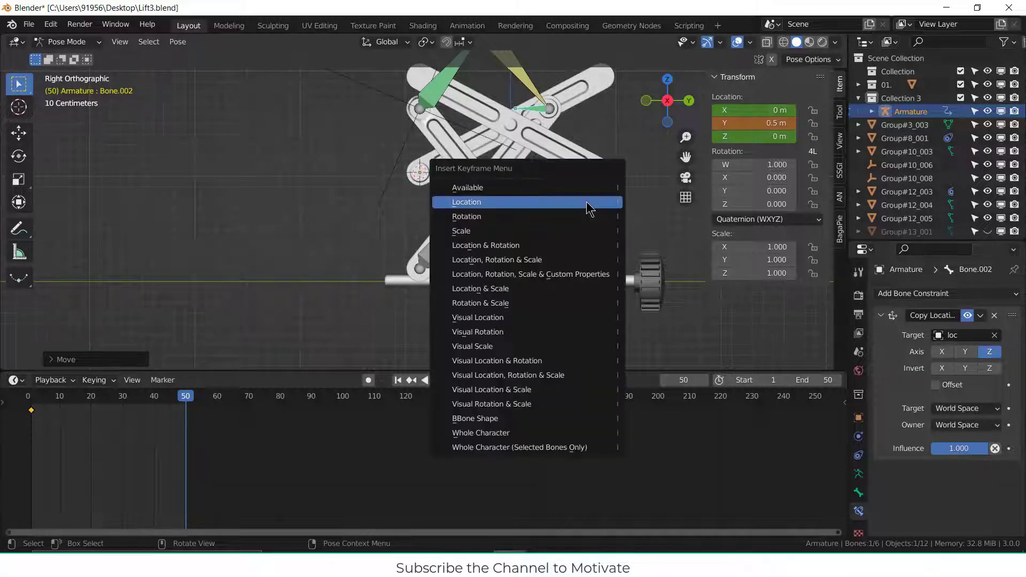
pyautogui.click(466, 201)
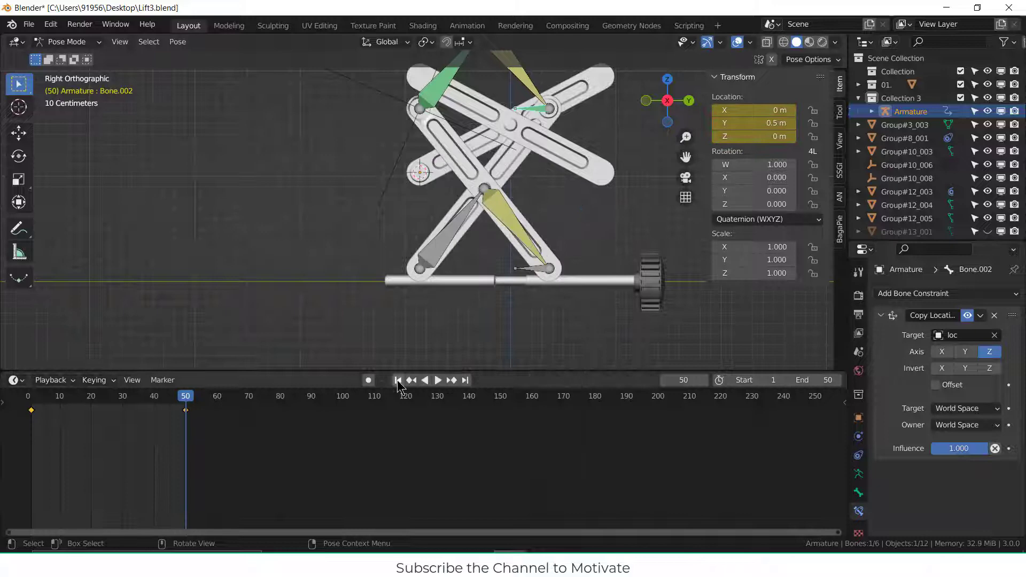
pyautogui.click(397, 379)
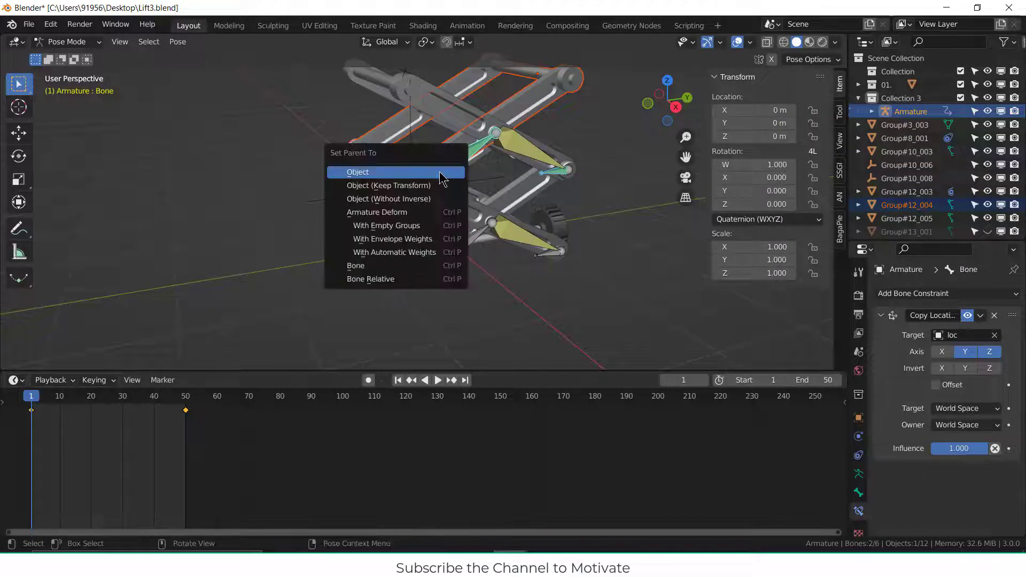
# Step: Parent the scissor arm piece Group#3_003 to Bone.001 and return to Object Mode
pyautogui.click(358, 172)
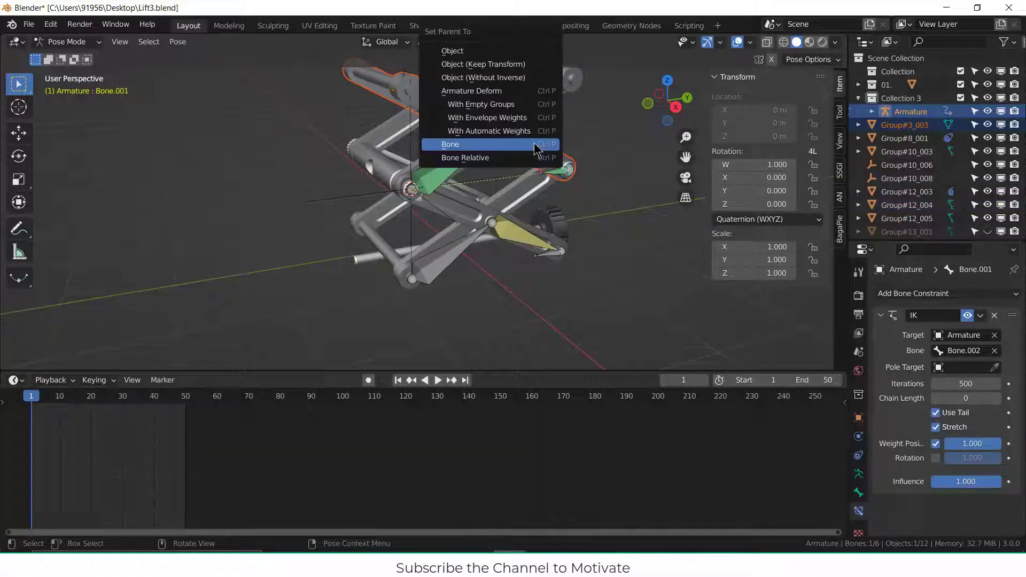
pyautogui.click(450, 144)
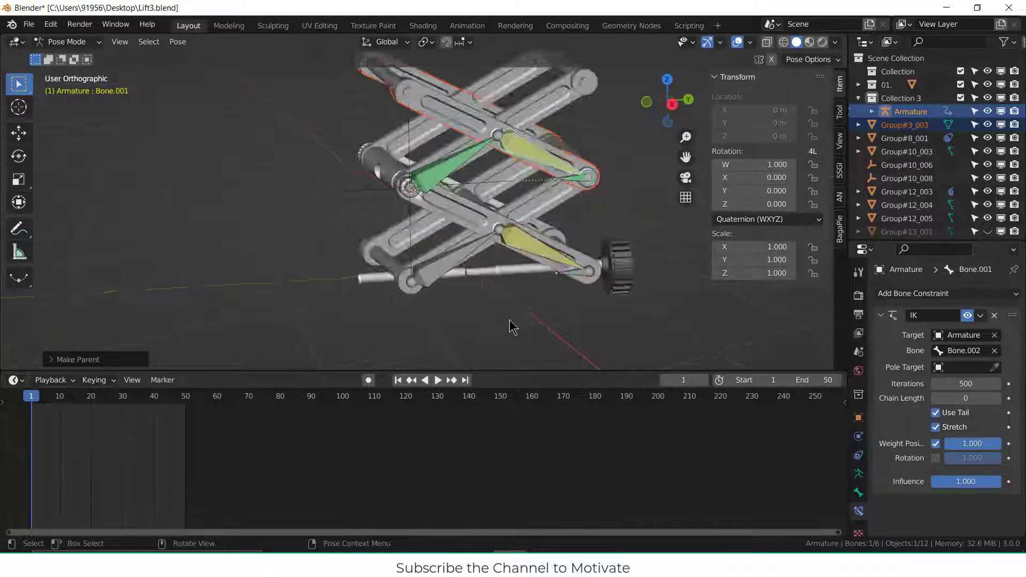
pyautogui.click(437, 380)
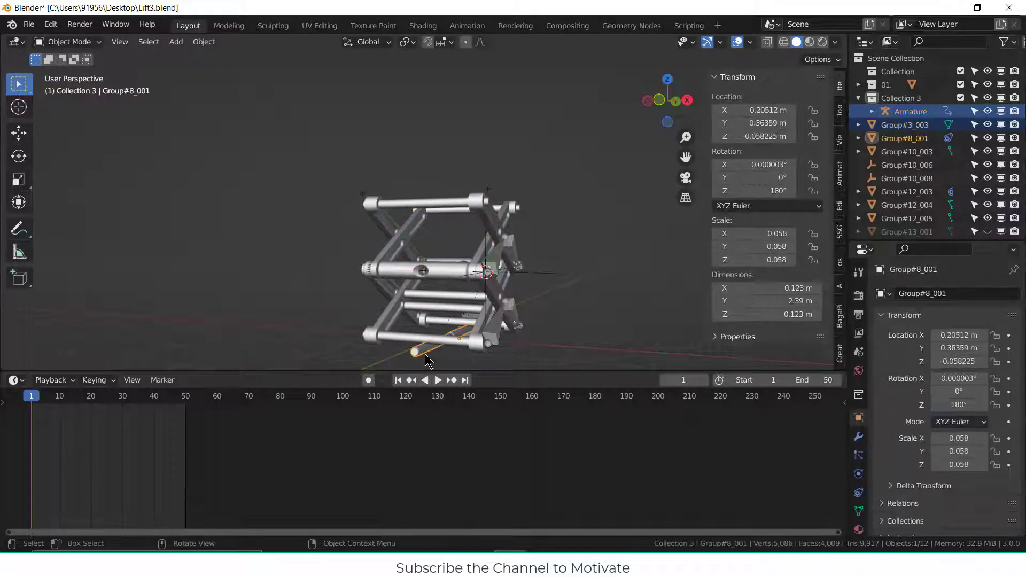
# Step: In side view, give Group#8_001 a Copy Location constraint to loc on Z with Offset, then play
pyautogui.press('3')
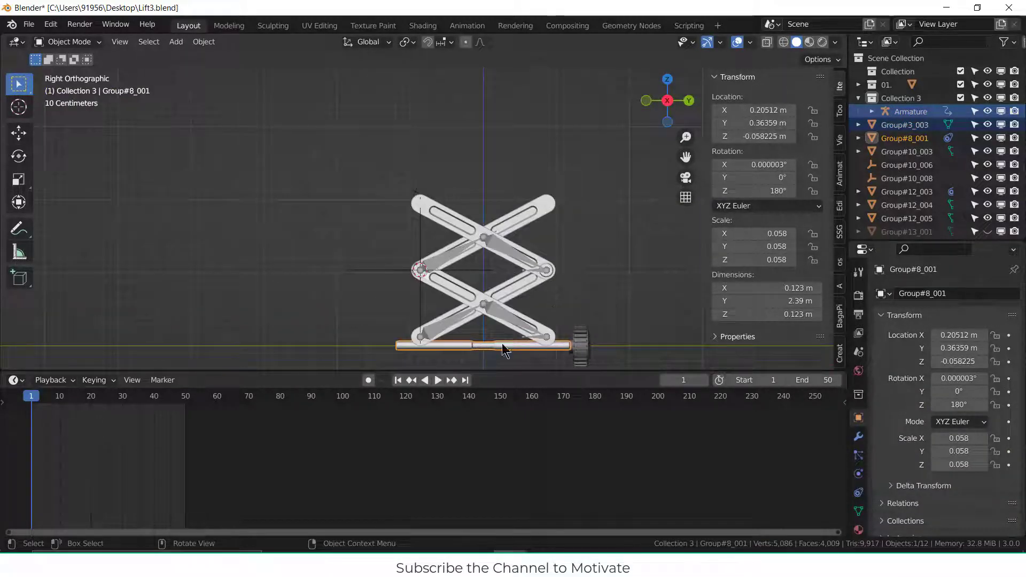
pyautogui.click(857, 493)
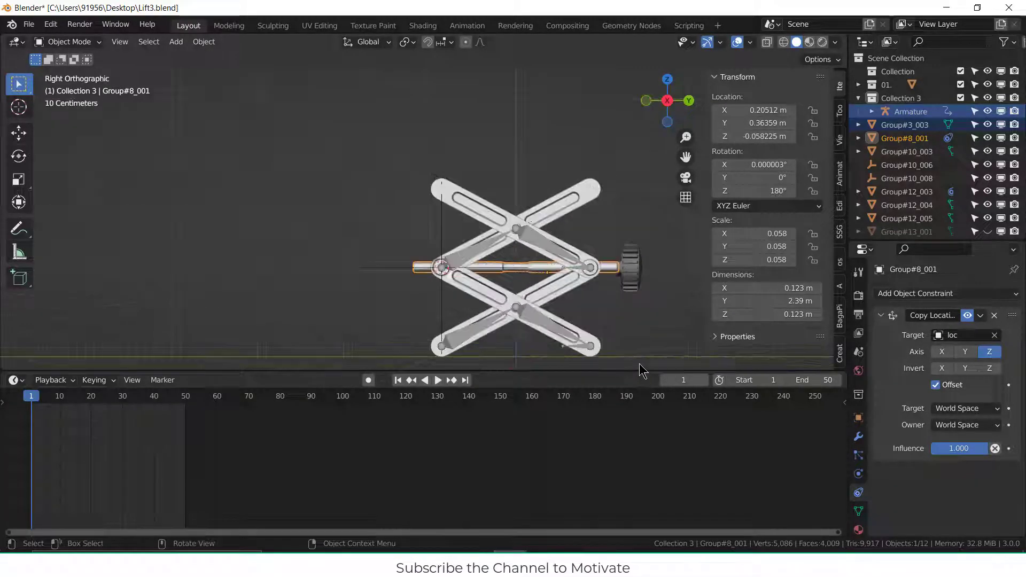
pyautogui.click(437, 379)
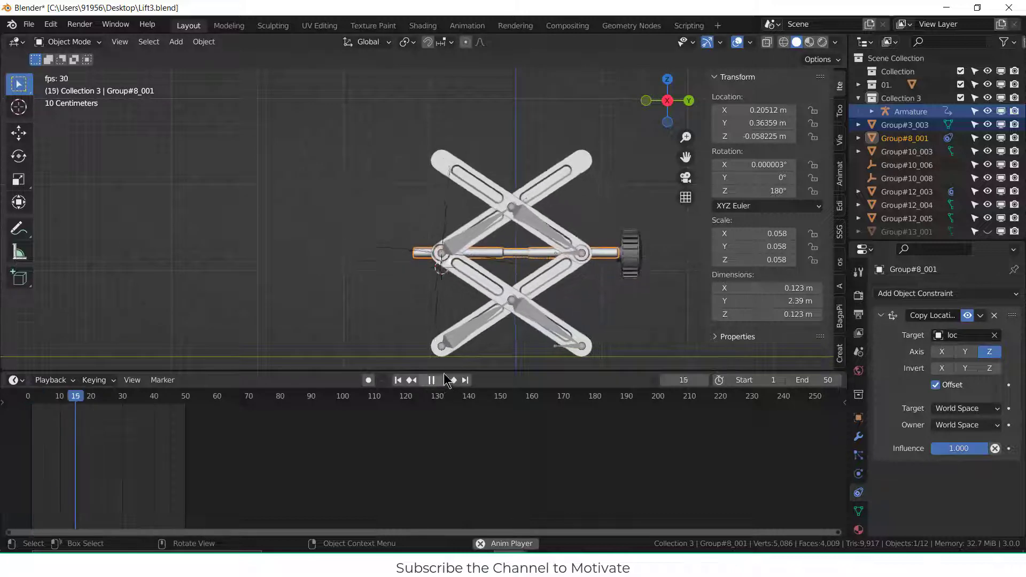